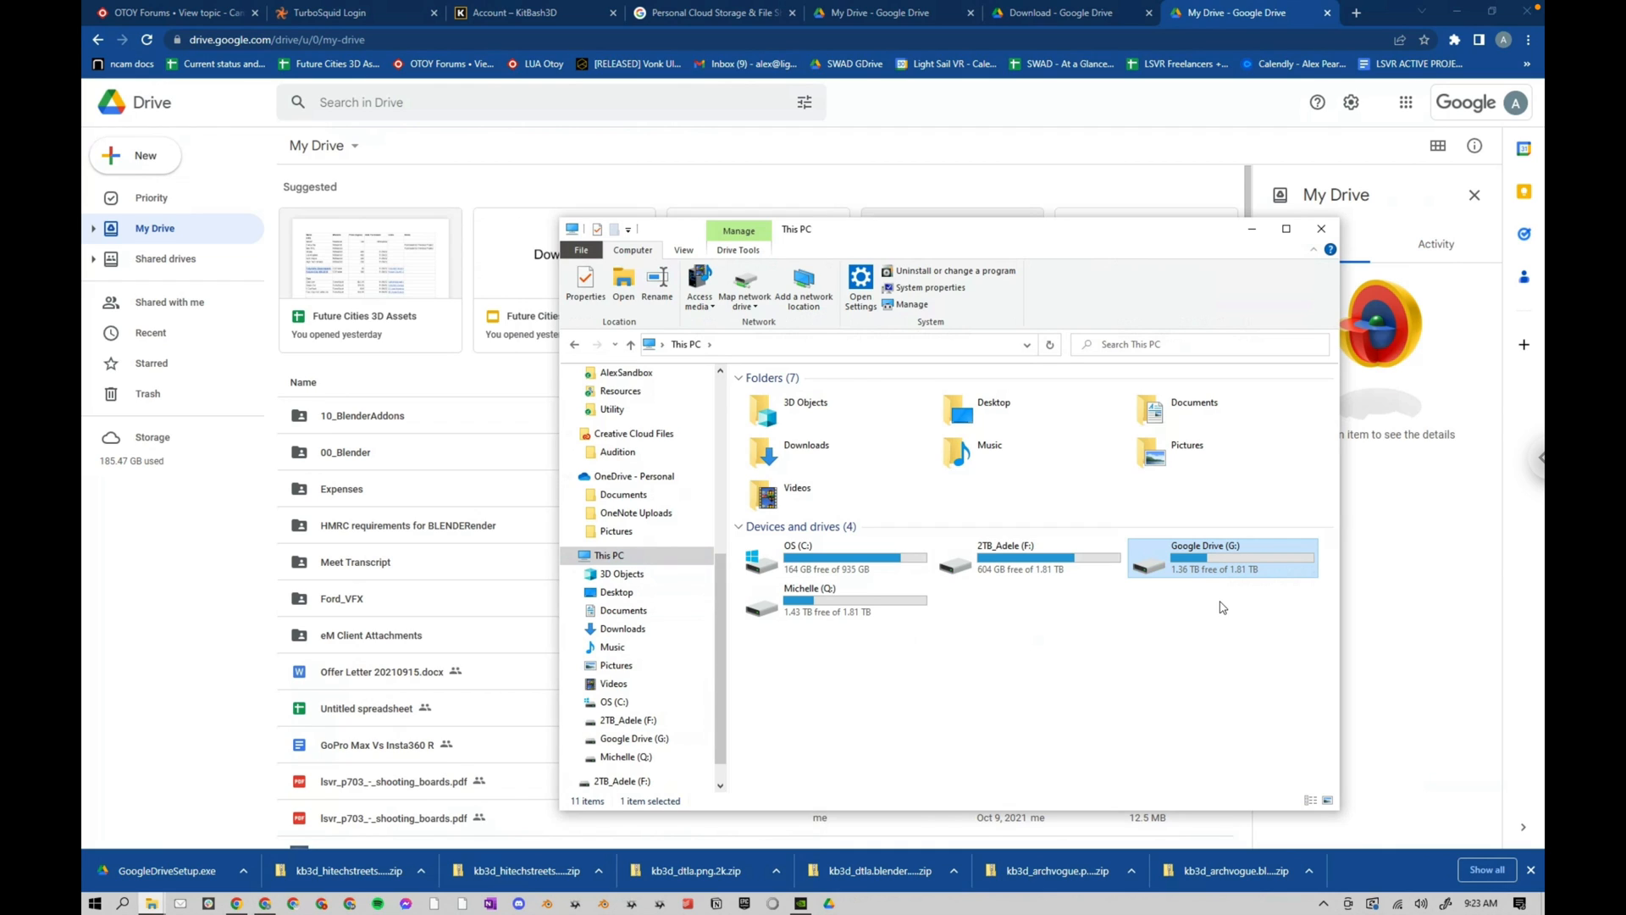
{"action": "mouse_move", "coordinate": [1321, 508]}
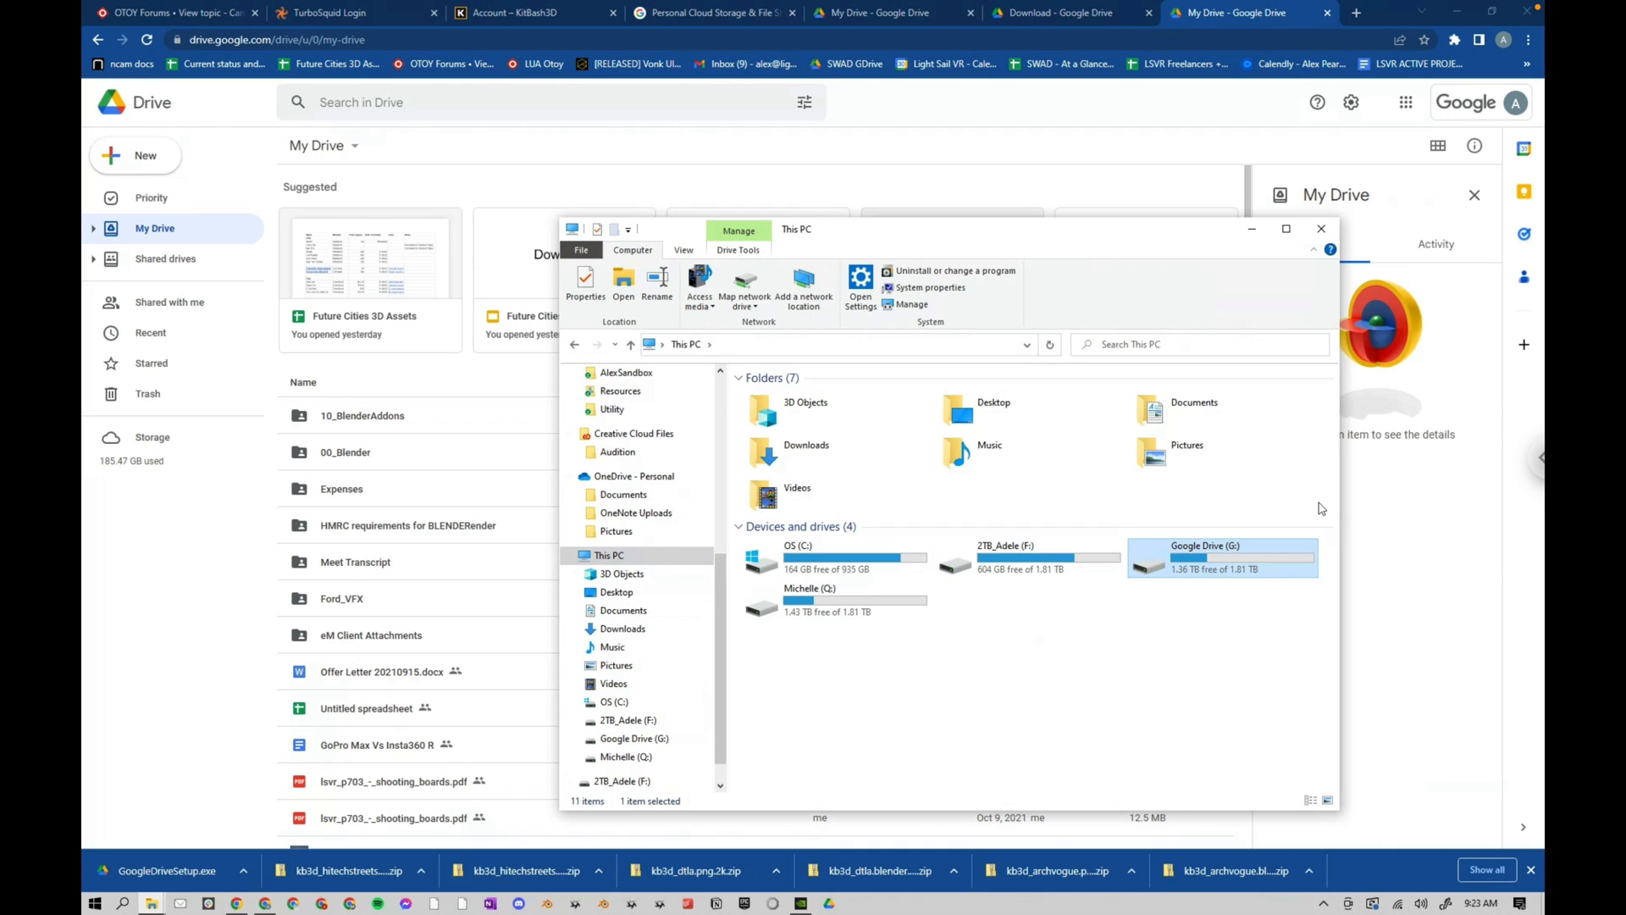
{"action": "mouse_move", "coordinate": [1215, 583]}
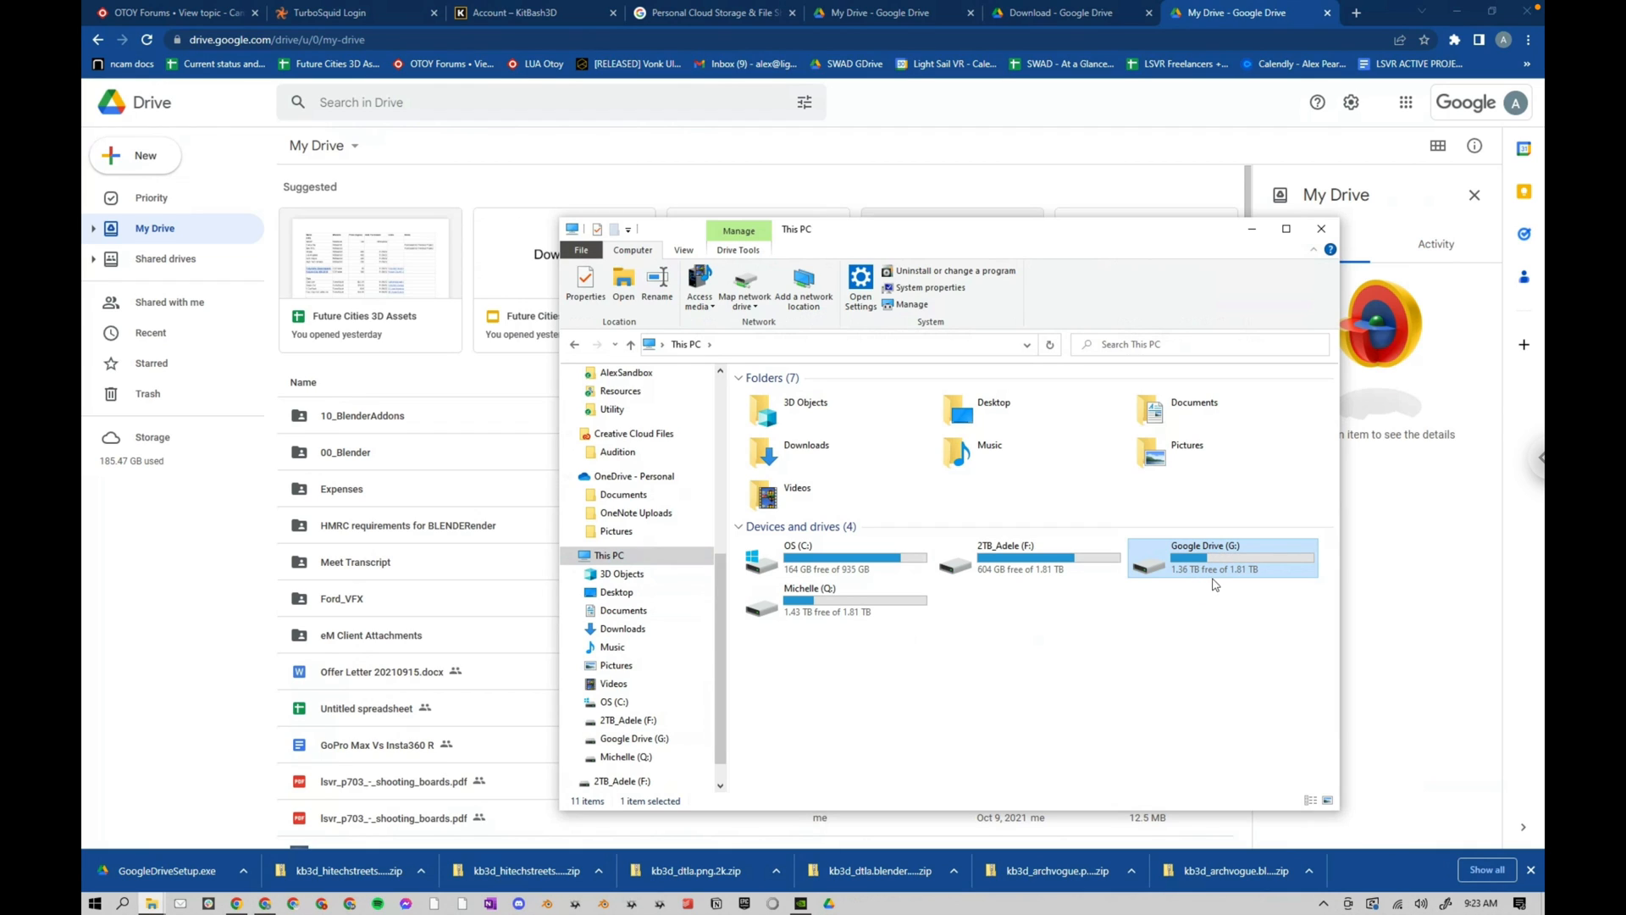
{"action": "mouse_move", "coordinate": [1216, 576]}
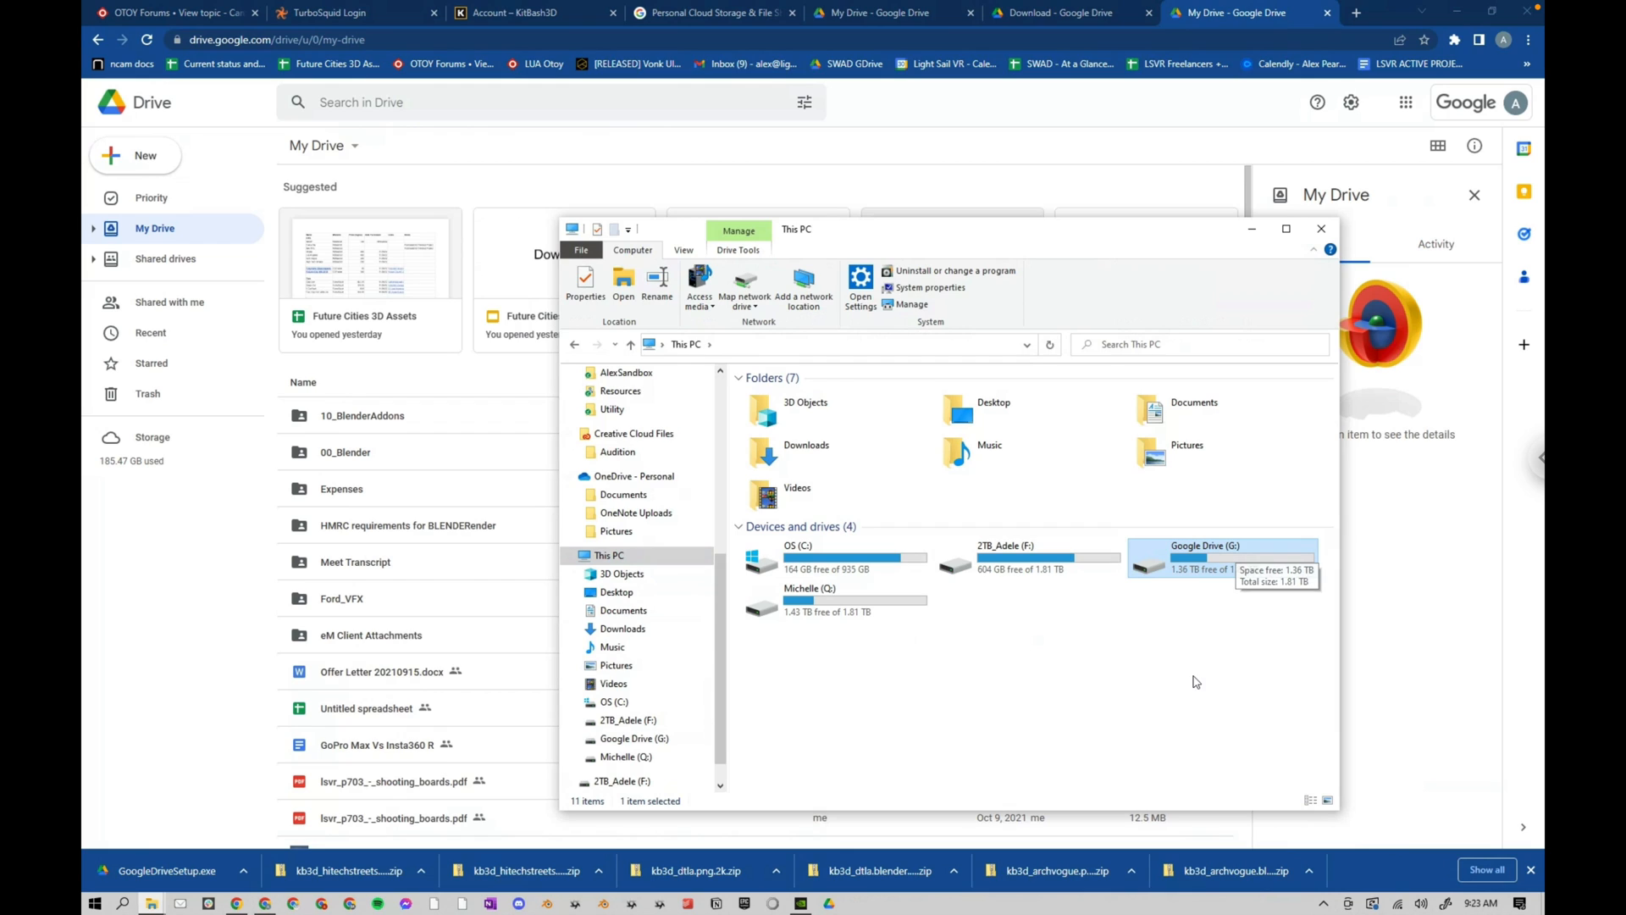
{"action": "mouse_move", "coordinate": [1206, 583]}
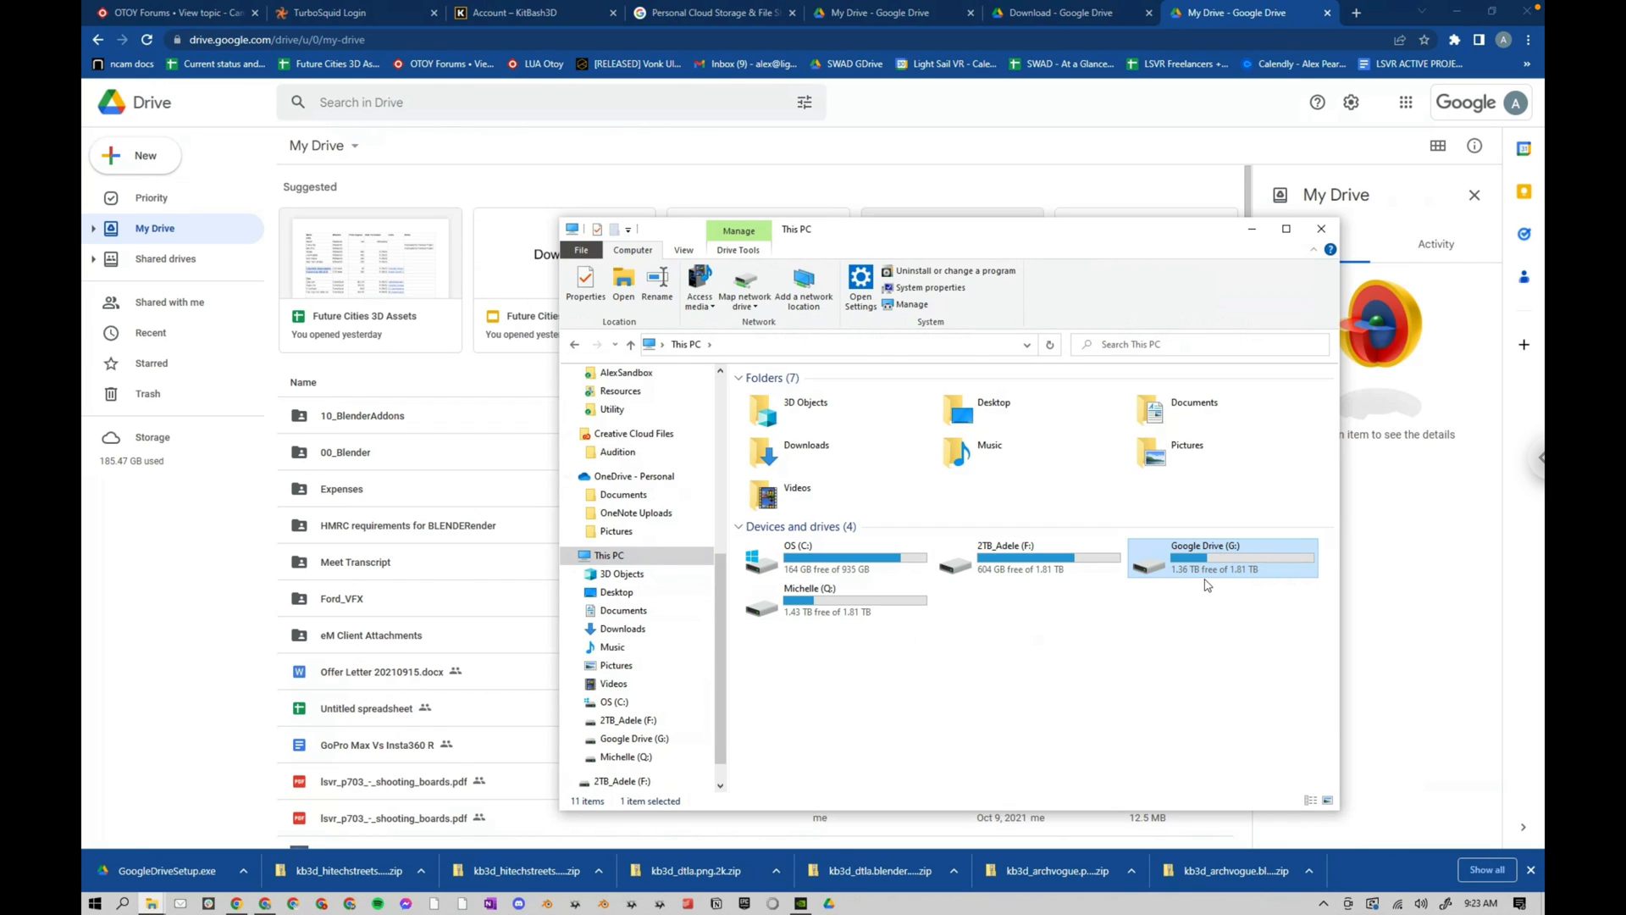
{"action": "mouse_move", "coordinate": [1227, 569]}
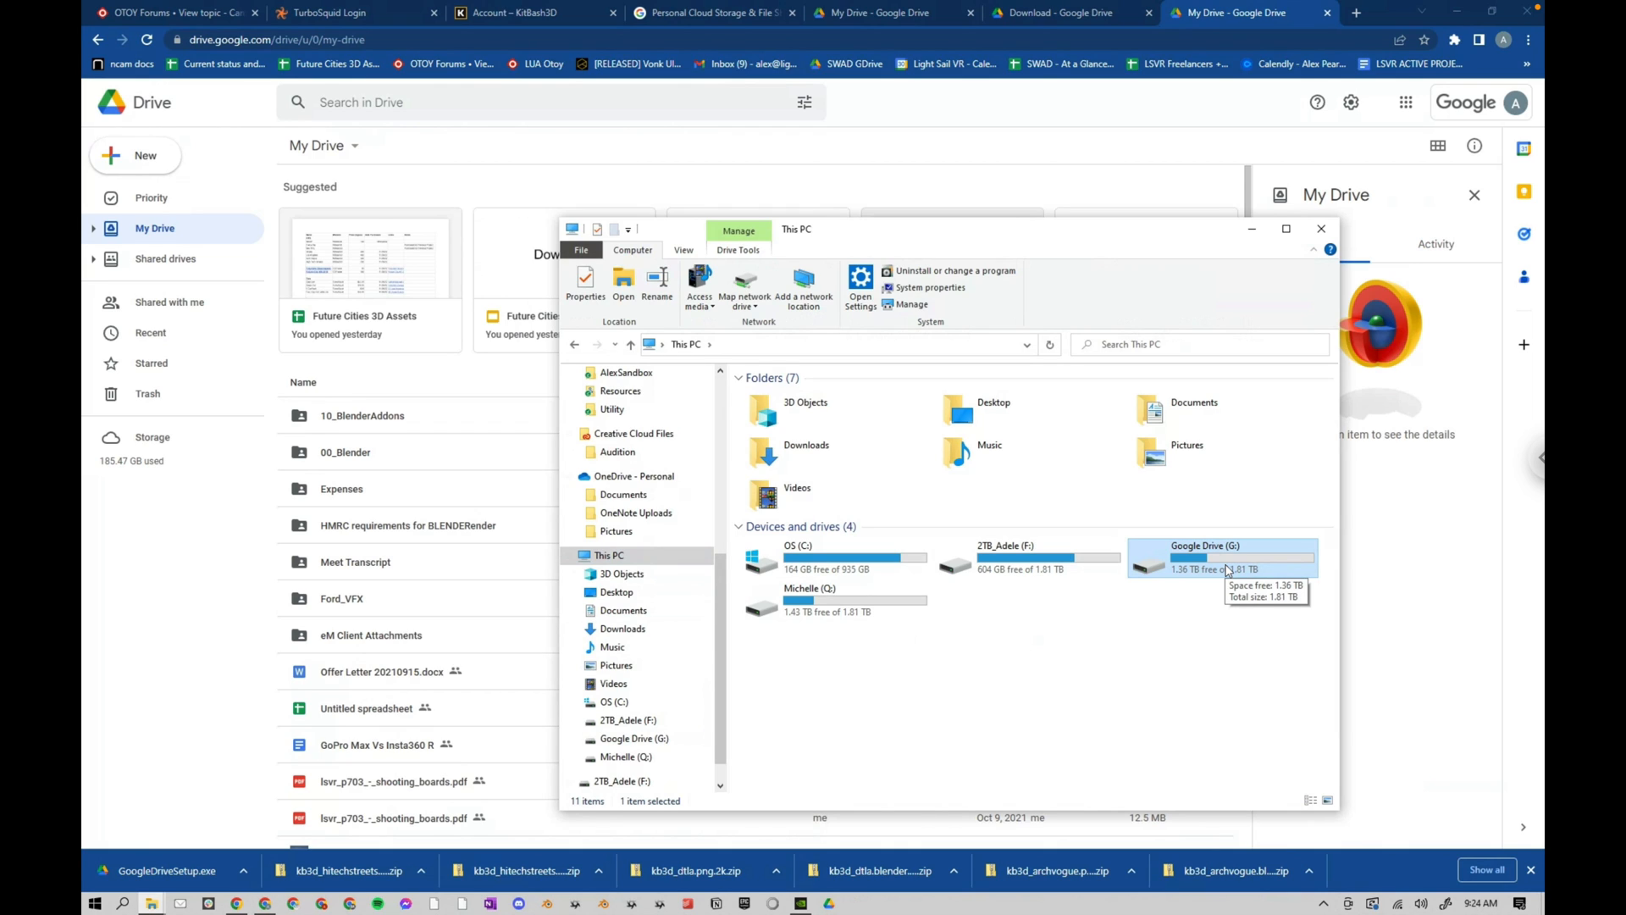
- Open Google Drive (G:) in This PC and enter the Shared drives folder
{"action": "double_click", "coordinate": [1224, 560]}
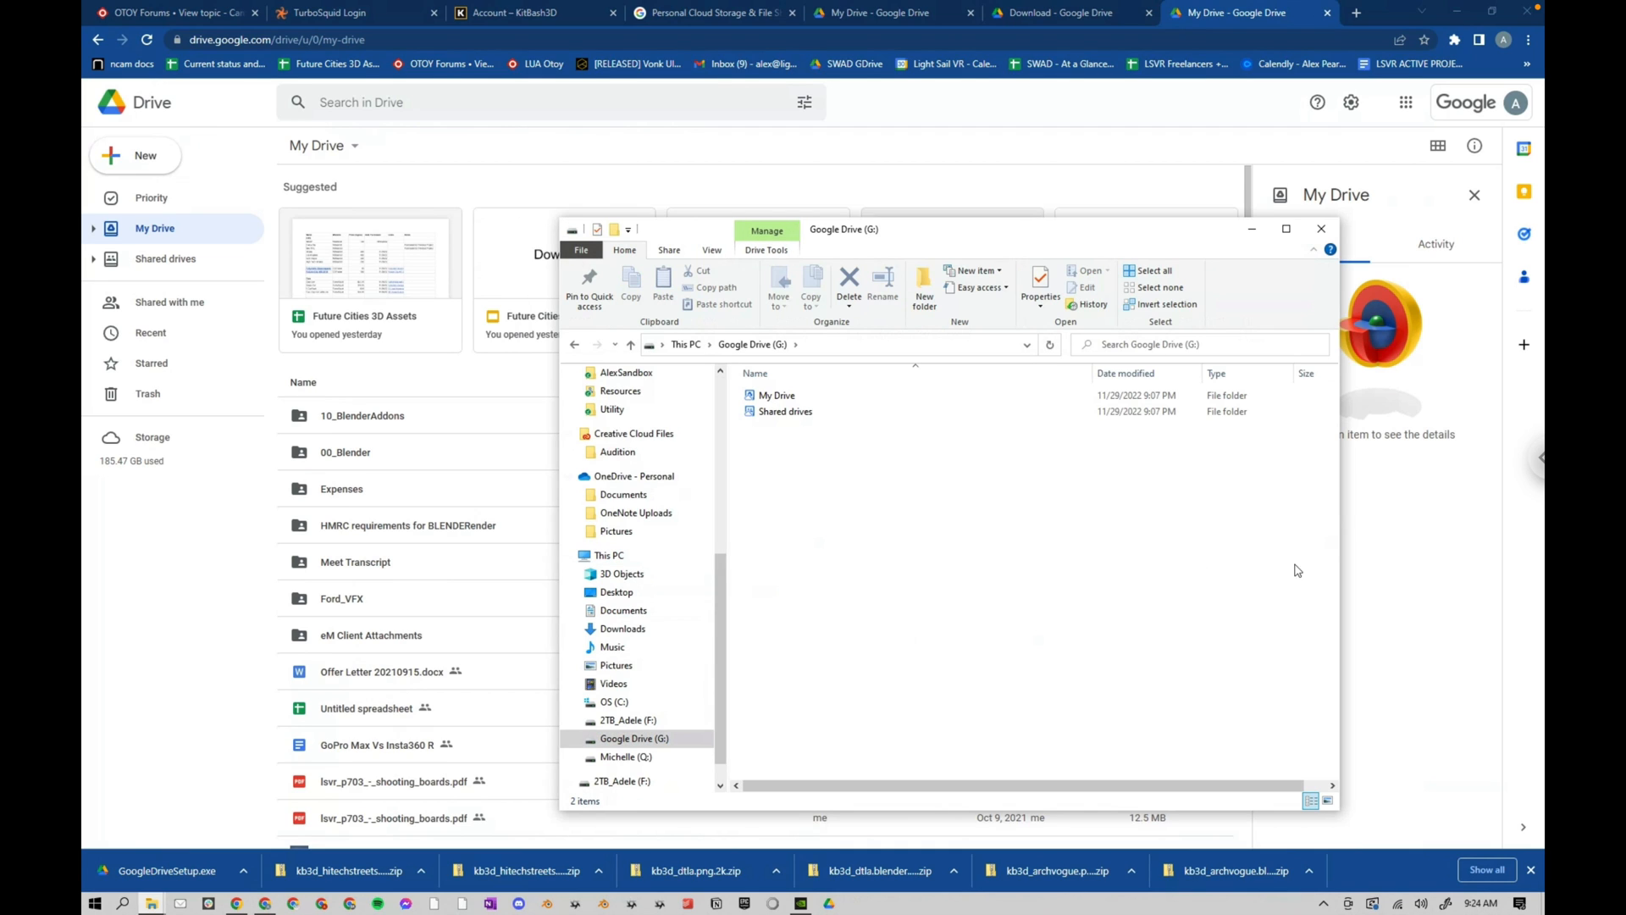
{"action": "left_click", "coordinate": [785, 411]}
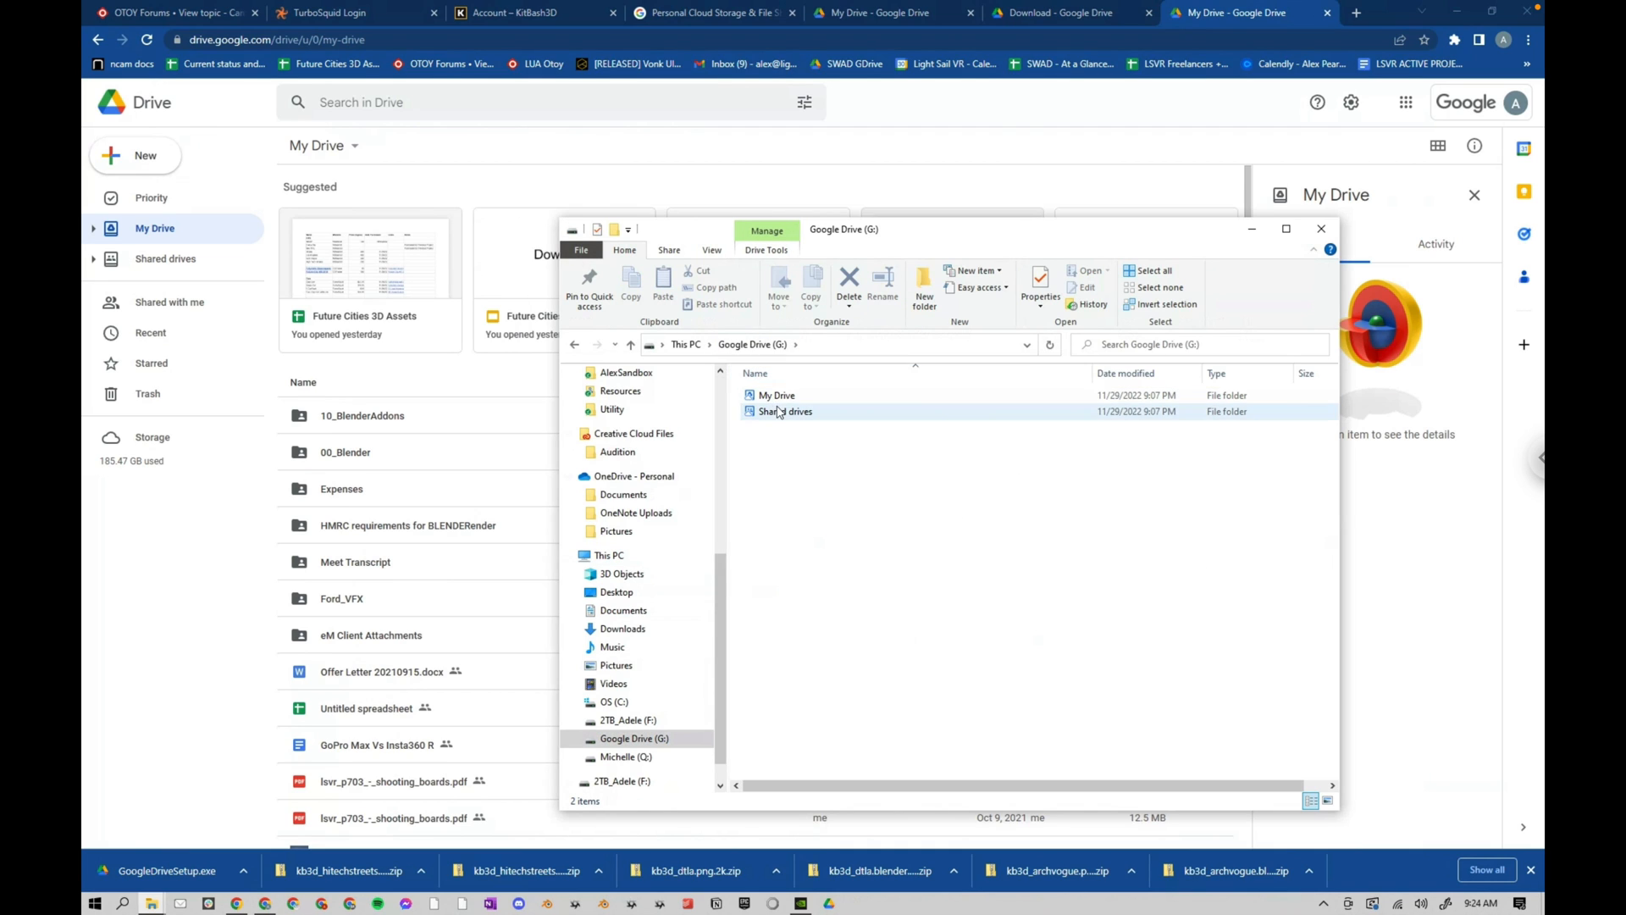
{"action": "double_click", "coordinate": [785, 411]}
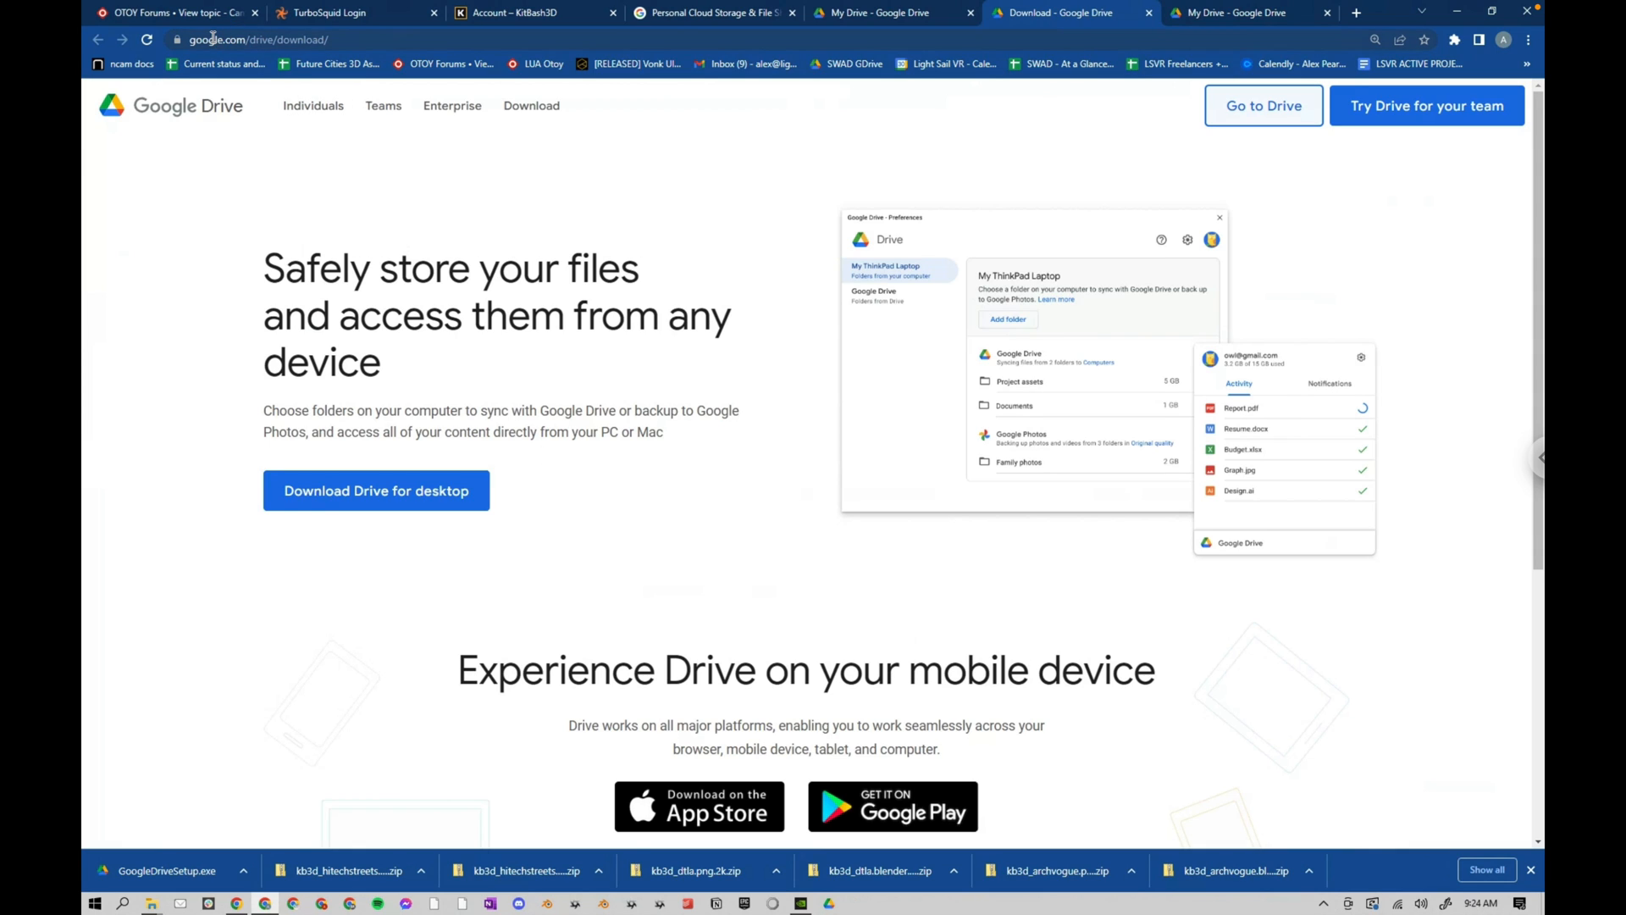
- Launch Google Drive from the Start menu's app list under G
{"action": "left_click", "coordinate": [259, 39]}
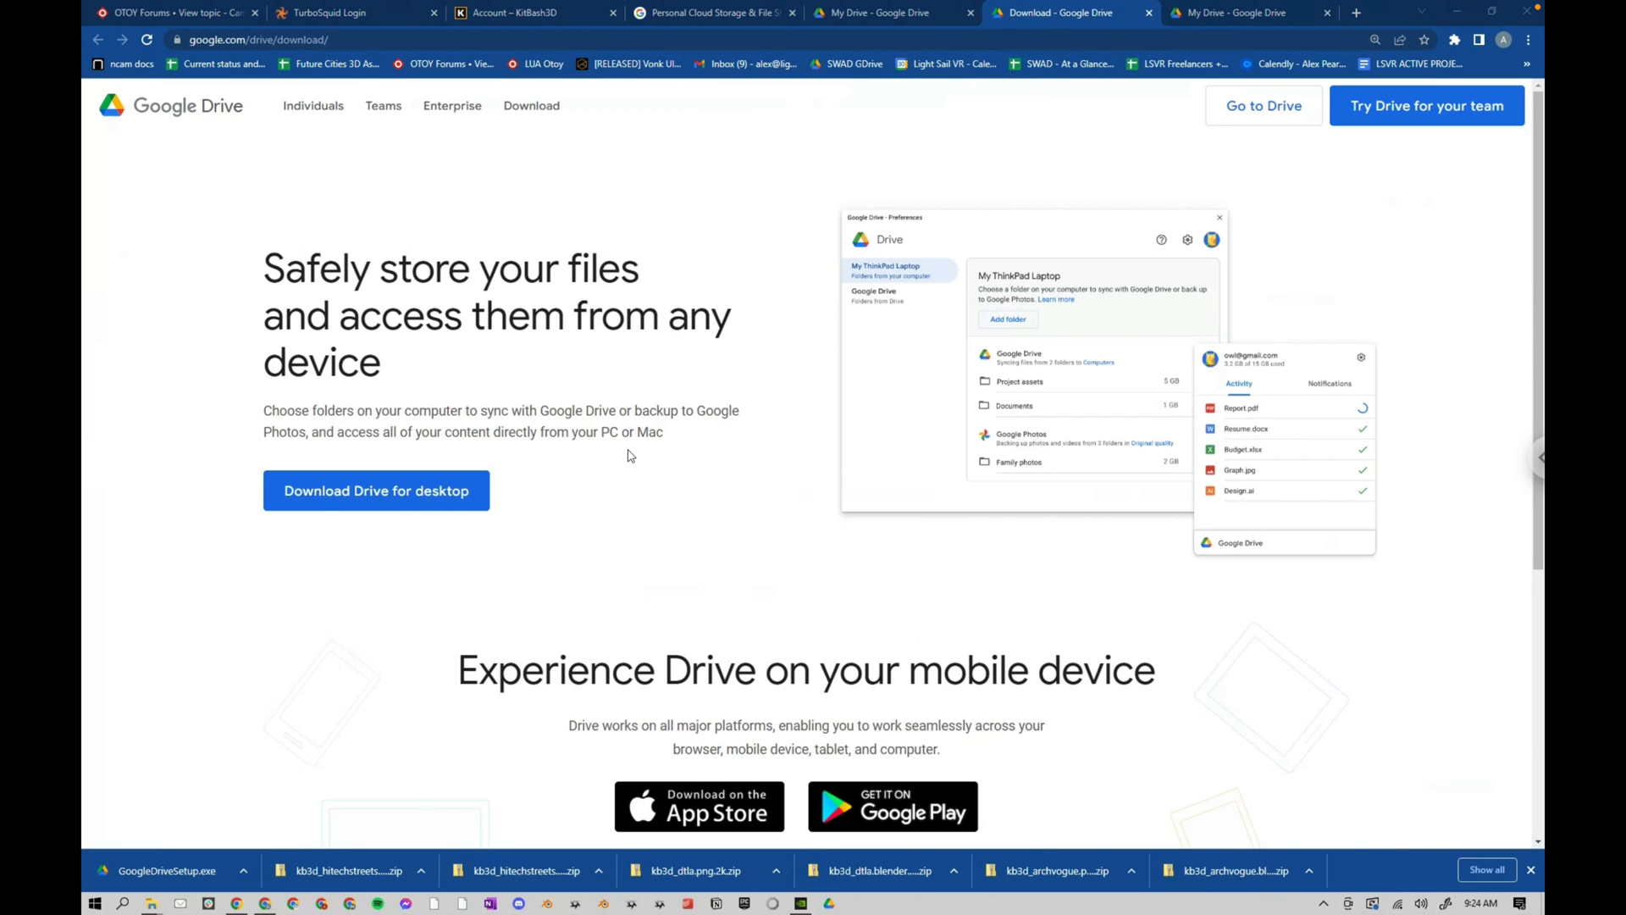
{"action": "left_click", "coordinate": [94, 904]}
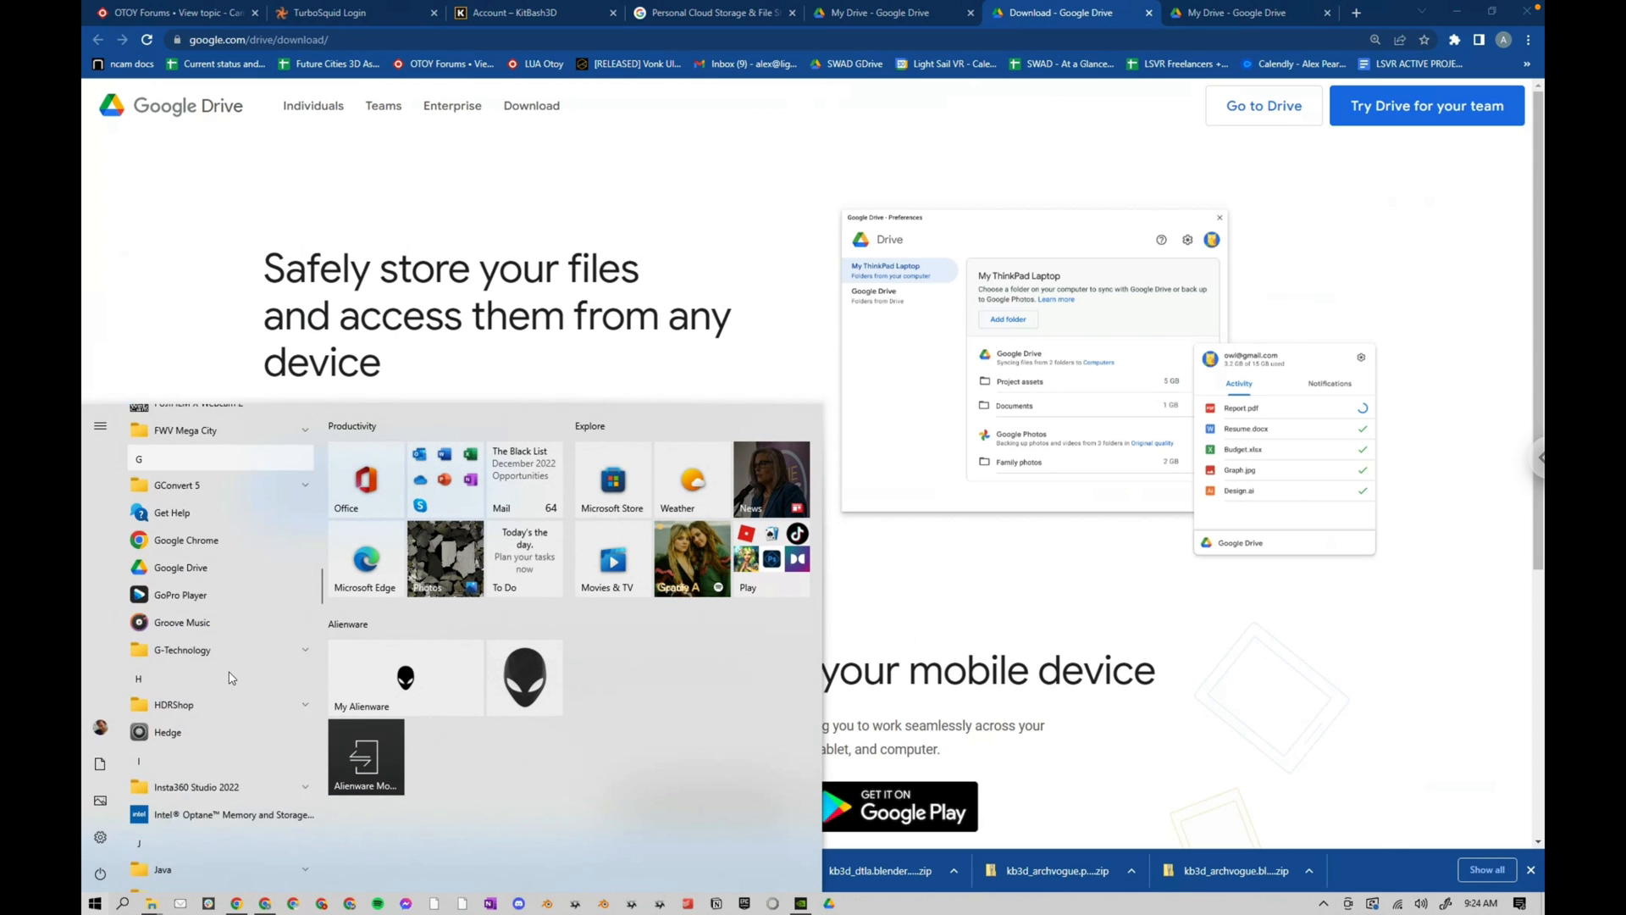
{"action": "scroll", "scroll_direction": "down", "scroll_amount": 3}
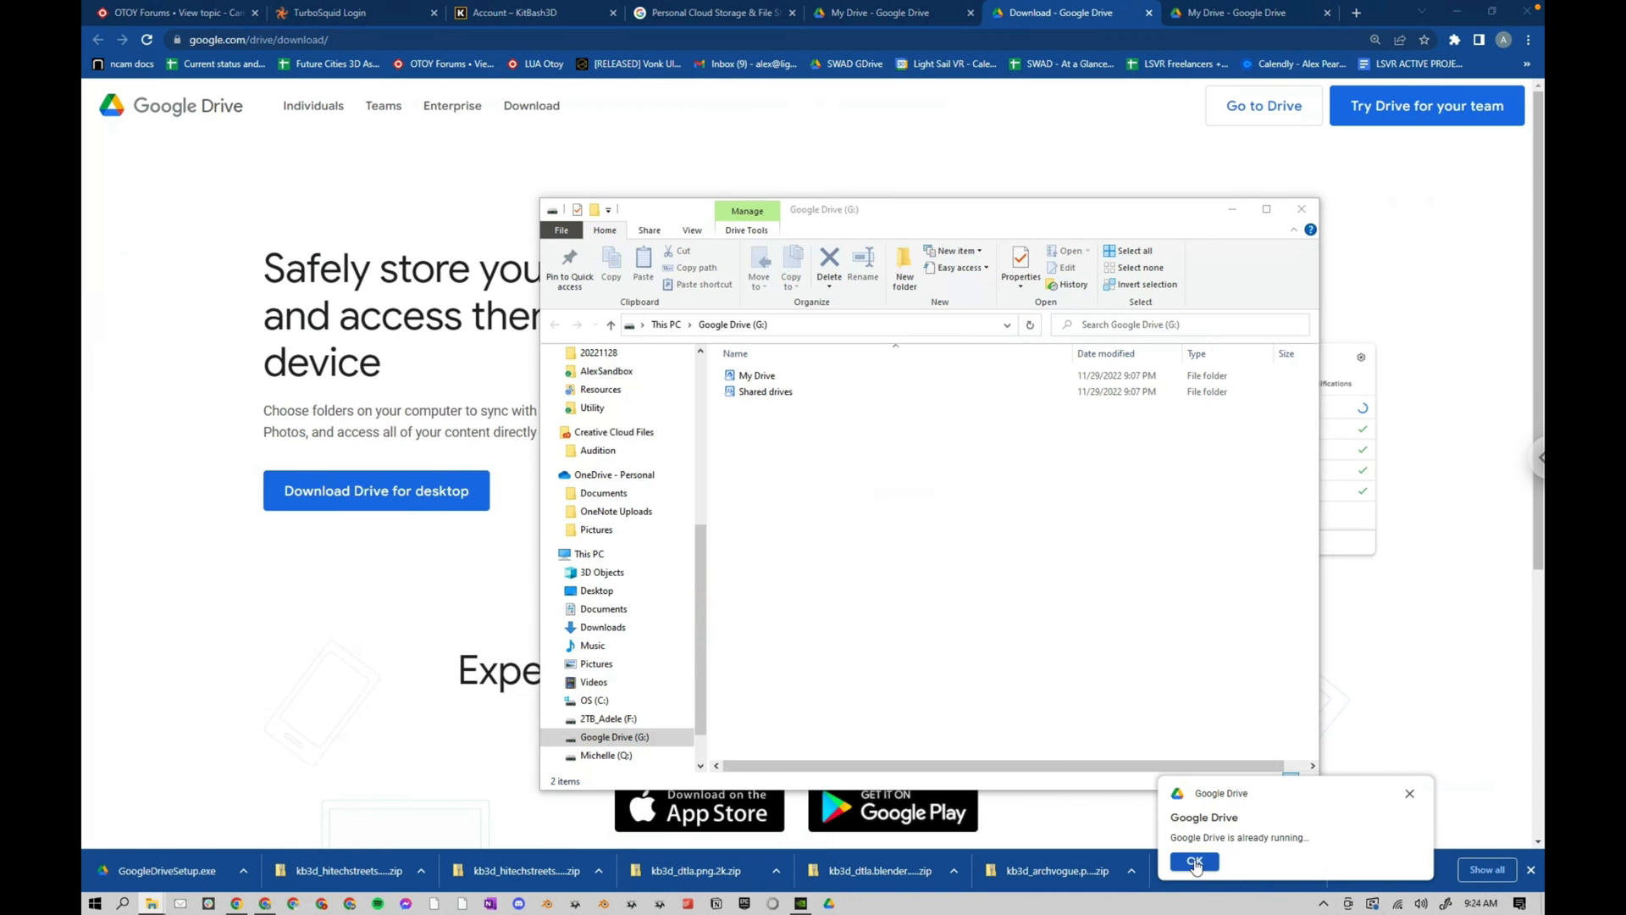
- Dismiss the already-running notice and open Preferences from the Drive tray menu
{"action": "left_click", "coordinate": [1195, 862]}
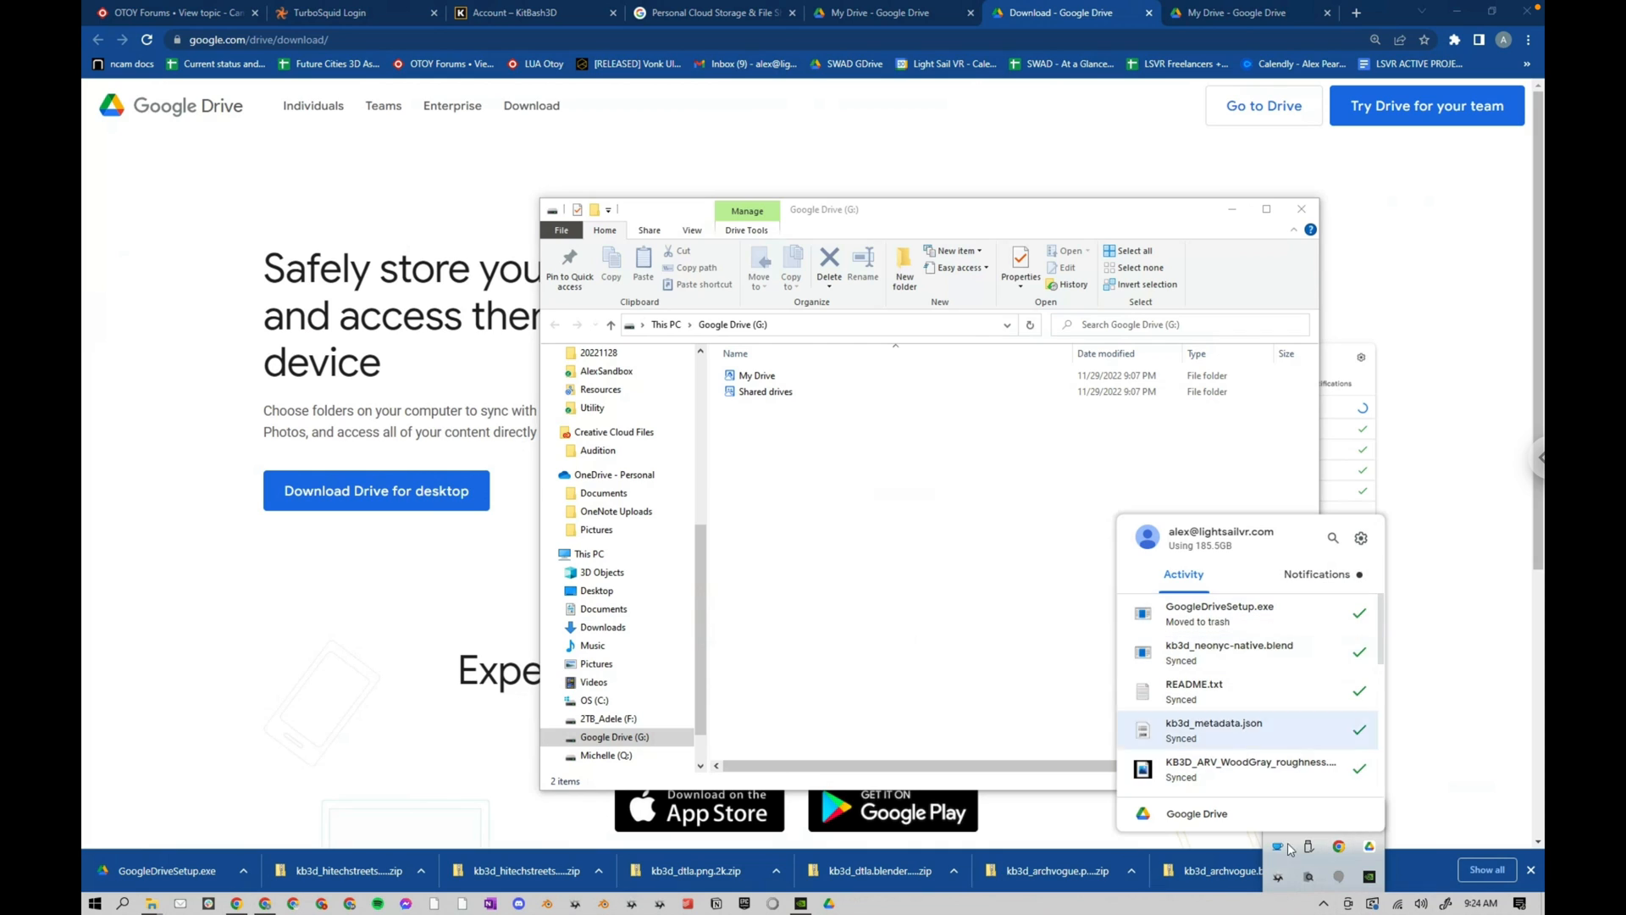
{"action": "left_click", "coordinate": [1361, 539]}
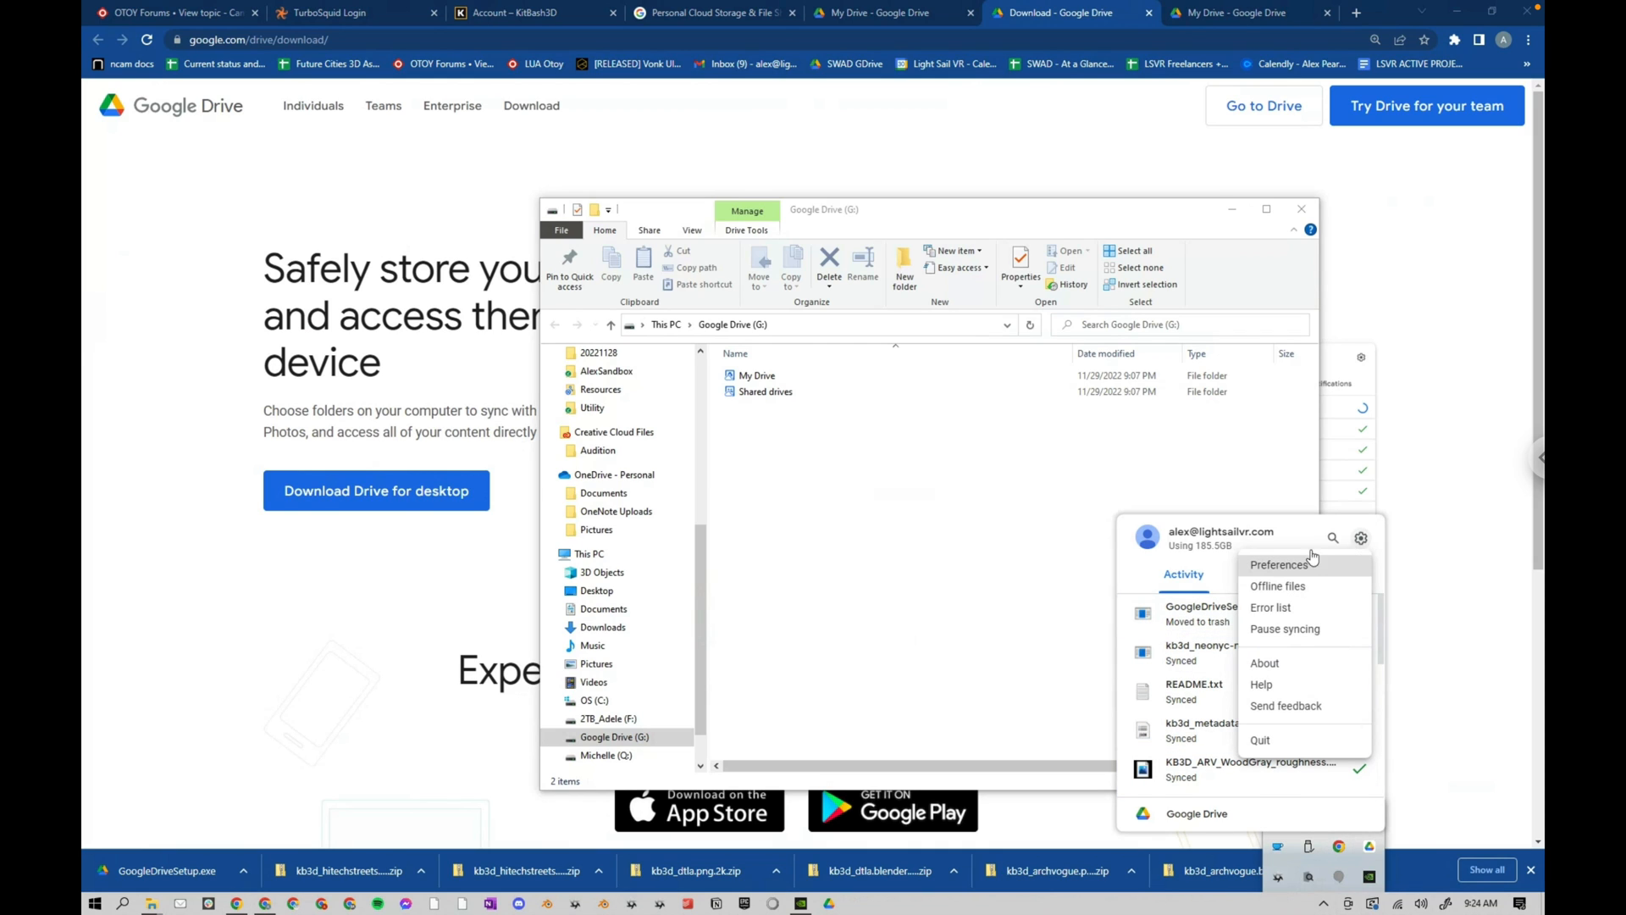
{"action": "left_click", "coordinate": [1278, 564]}
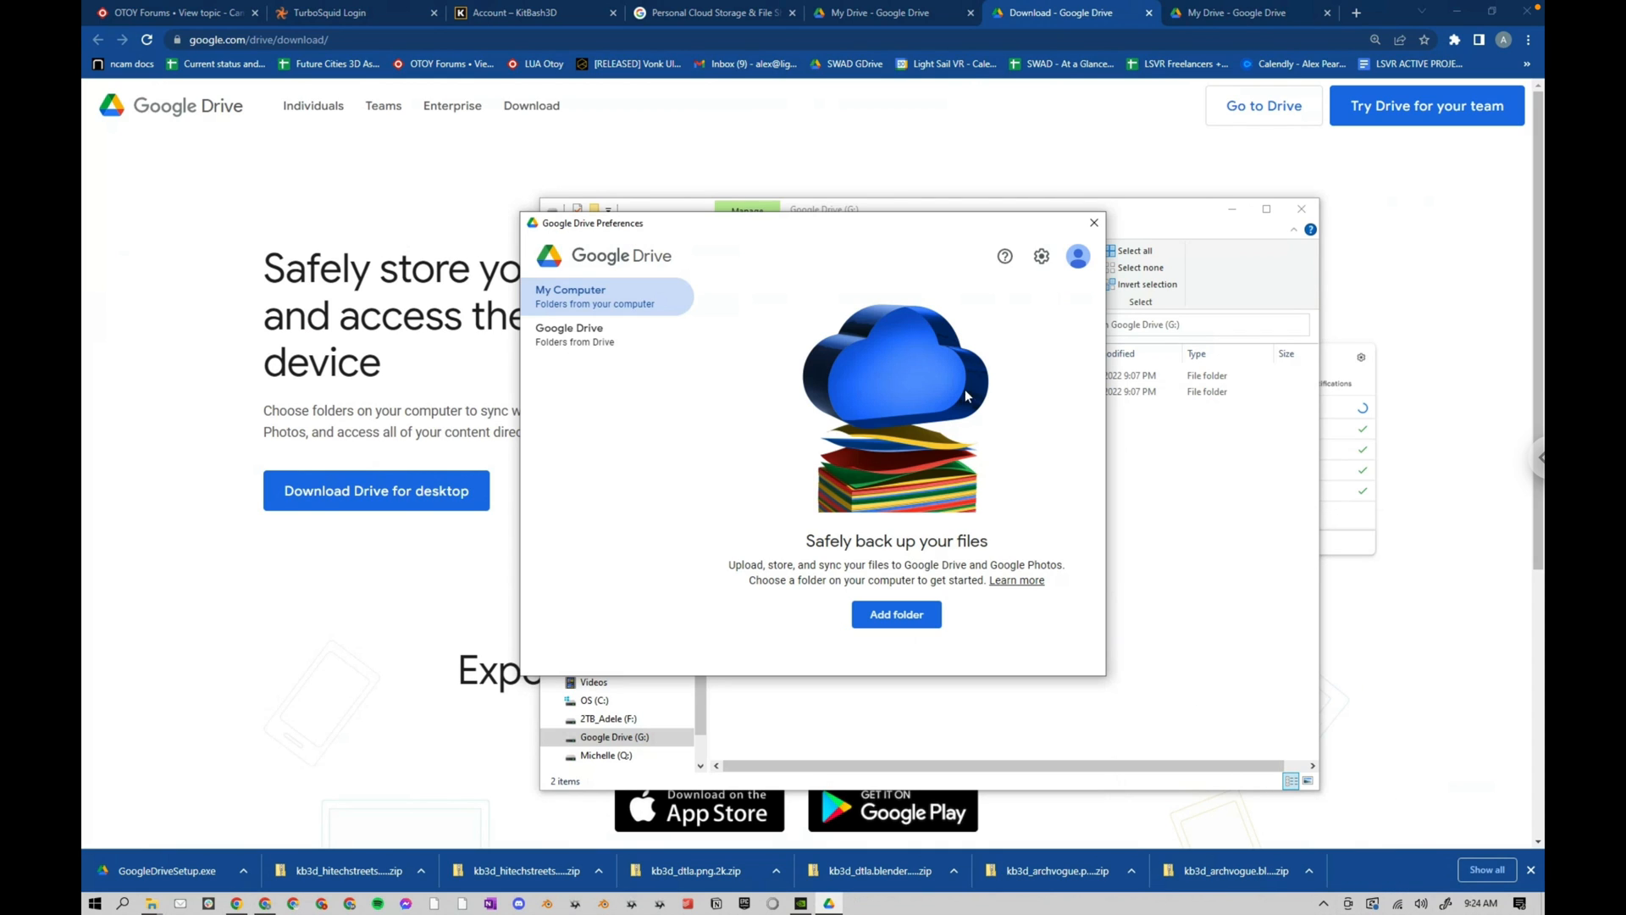
- Open the Drive for desktop Settings page showing streaming to drive letter G
{"action": "left_click", "coordinate": [1077, 256]}
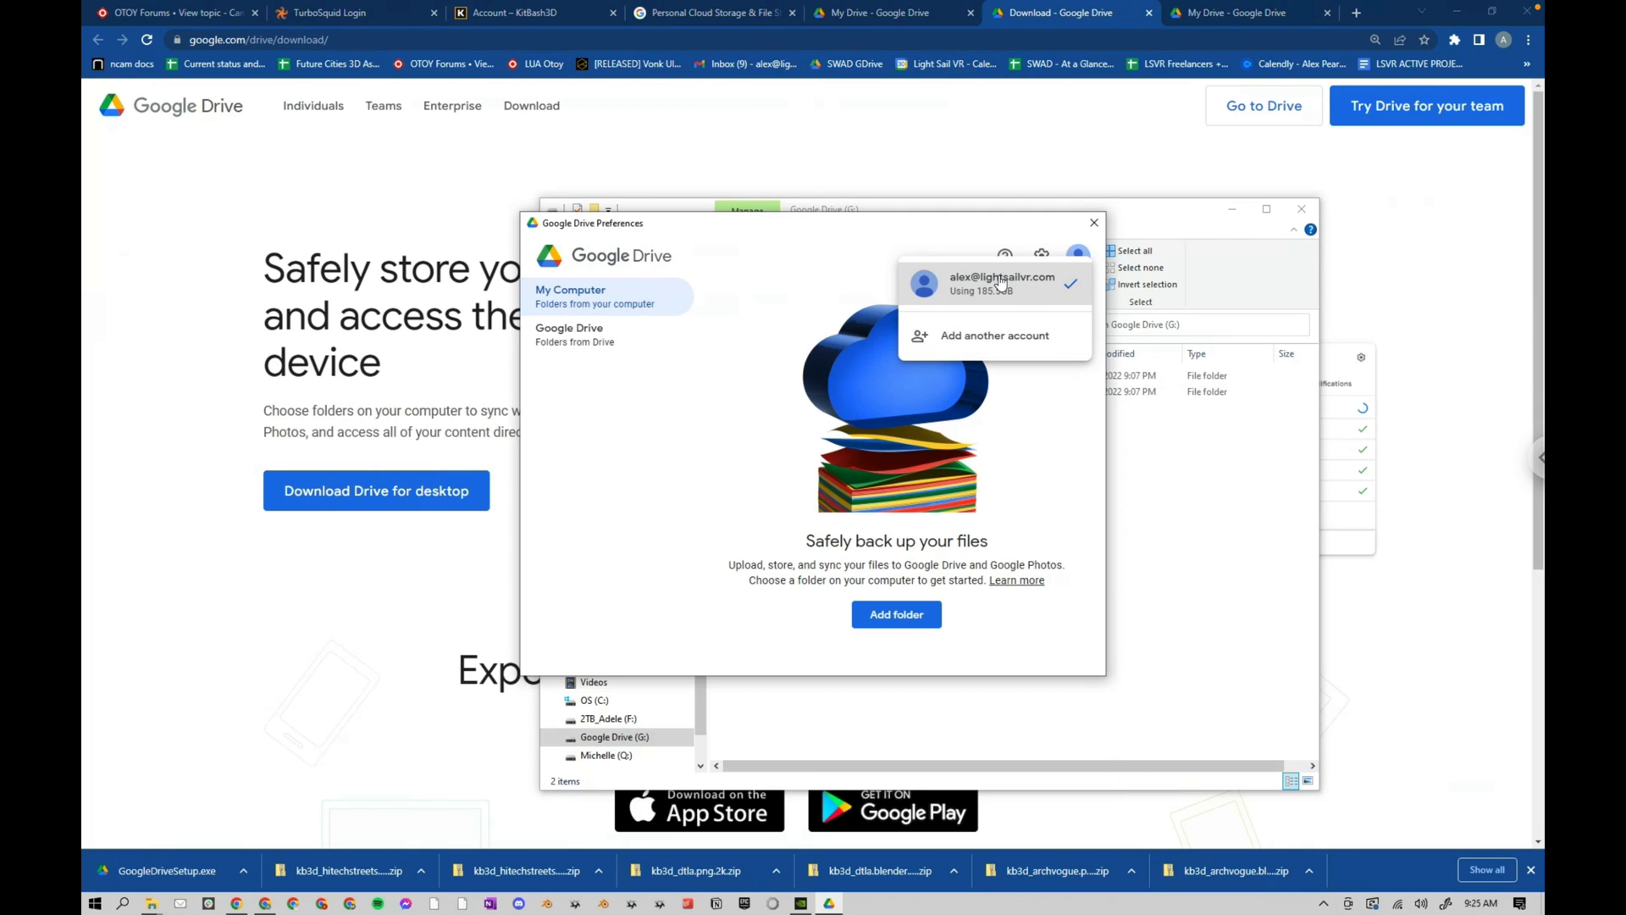
{"action": "mouse_move", "coordinate": [757, 354]}
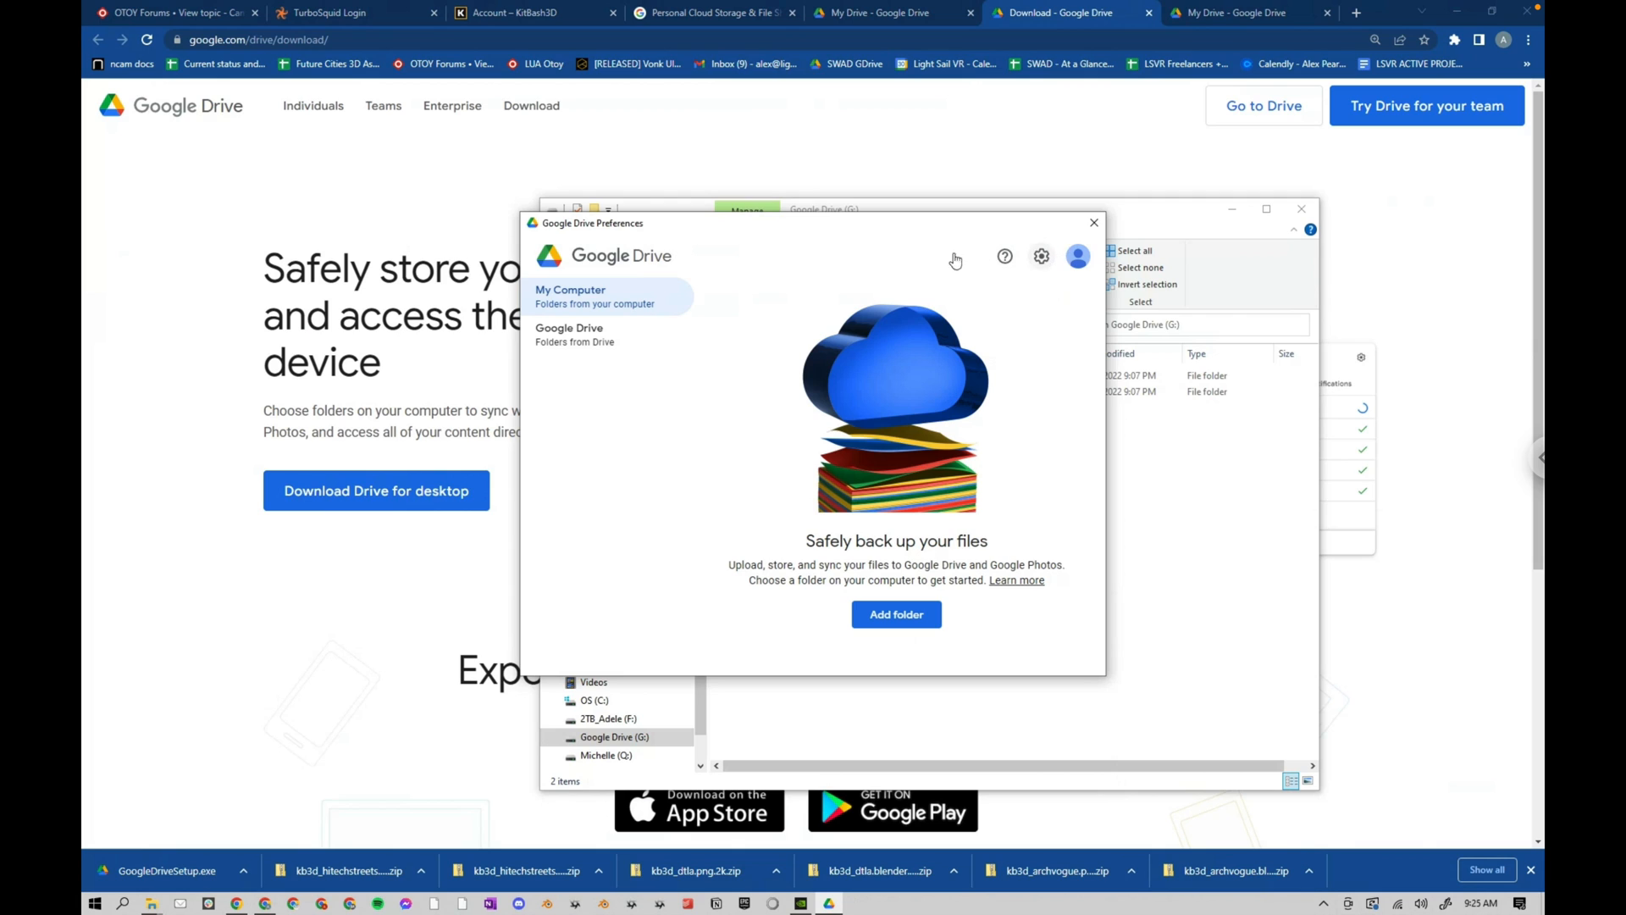
{"action": "left_click", "coordinate": [1041, 256]}
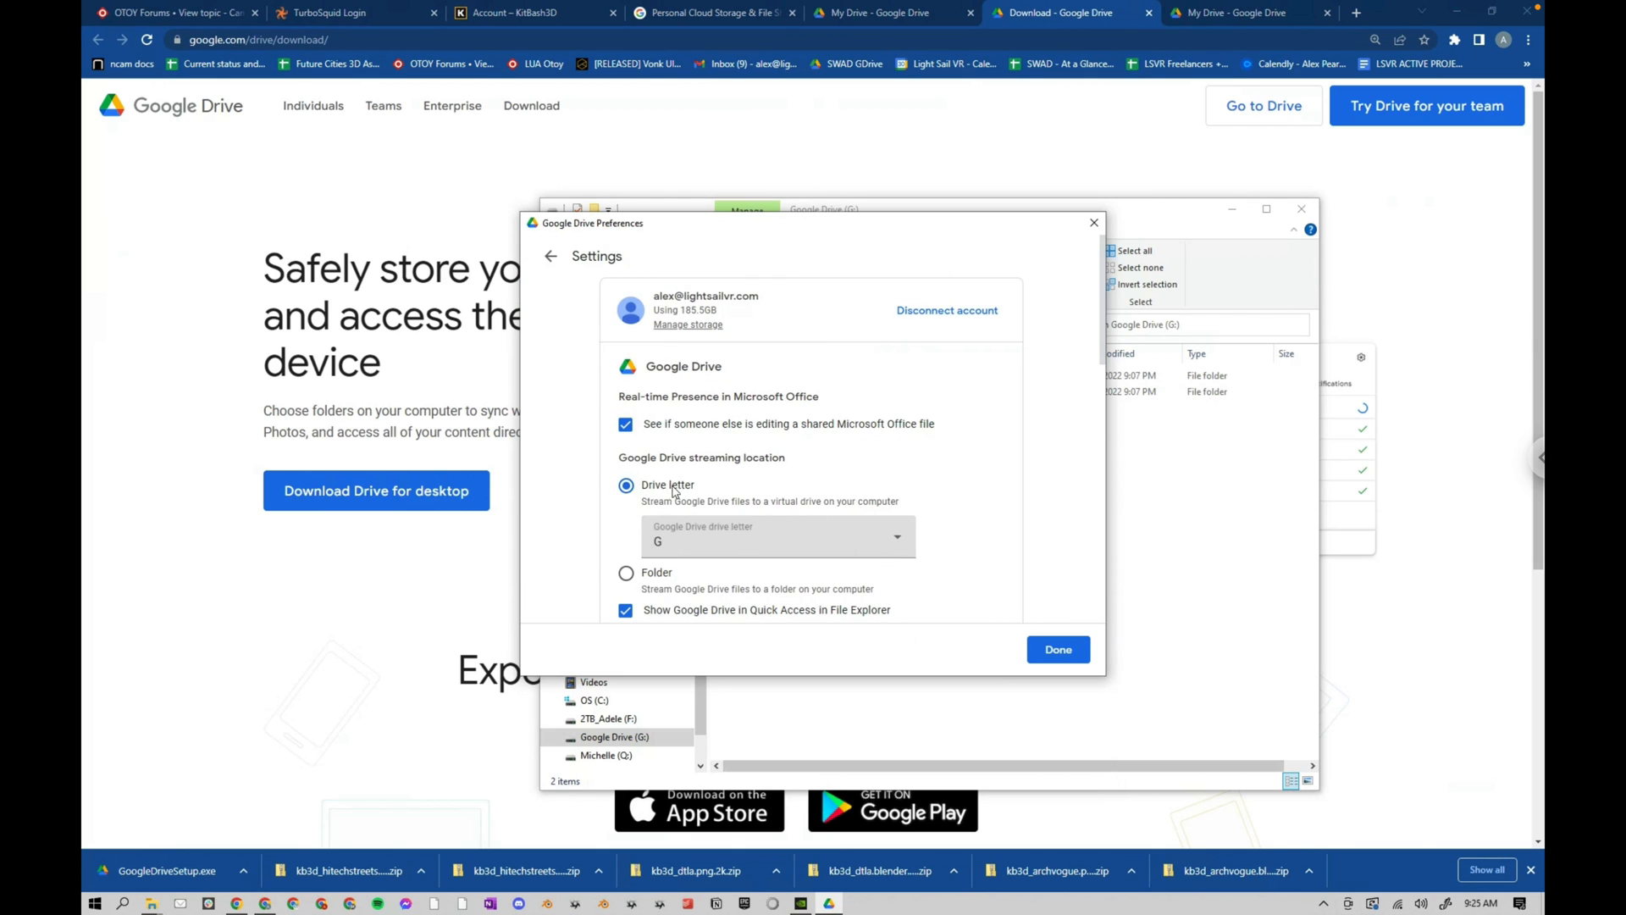
{"action": "mouse_move", "coordinate": [625, 536]}
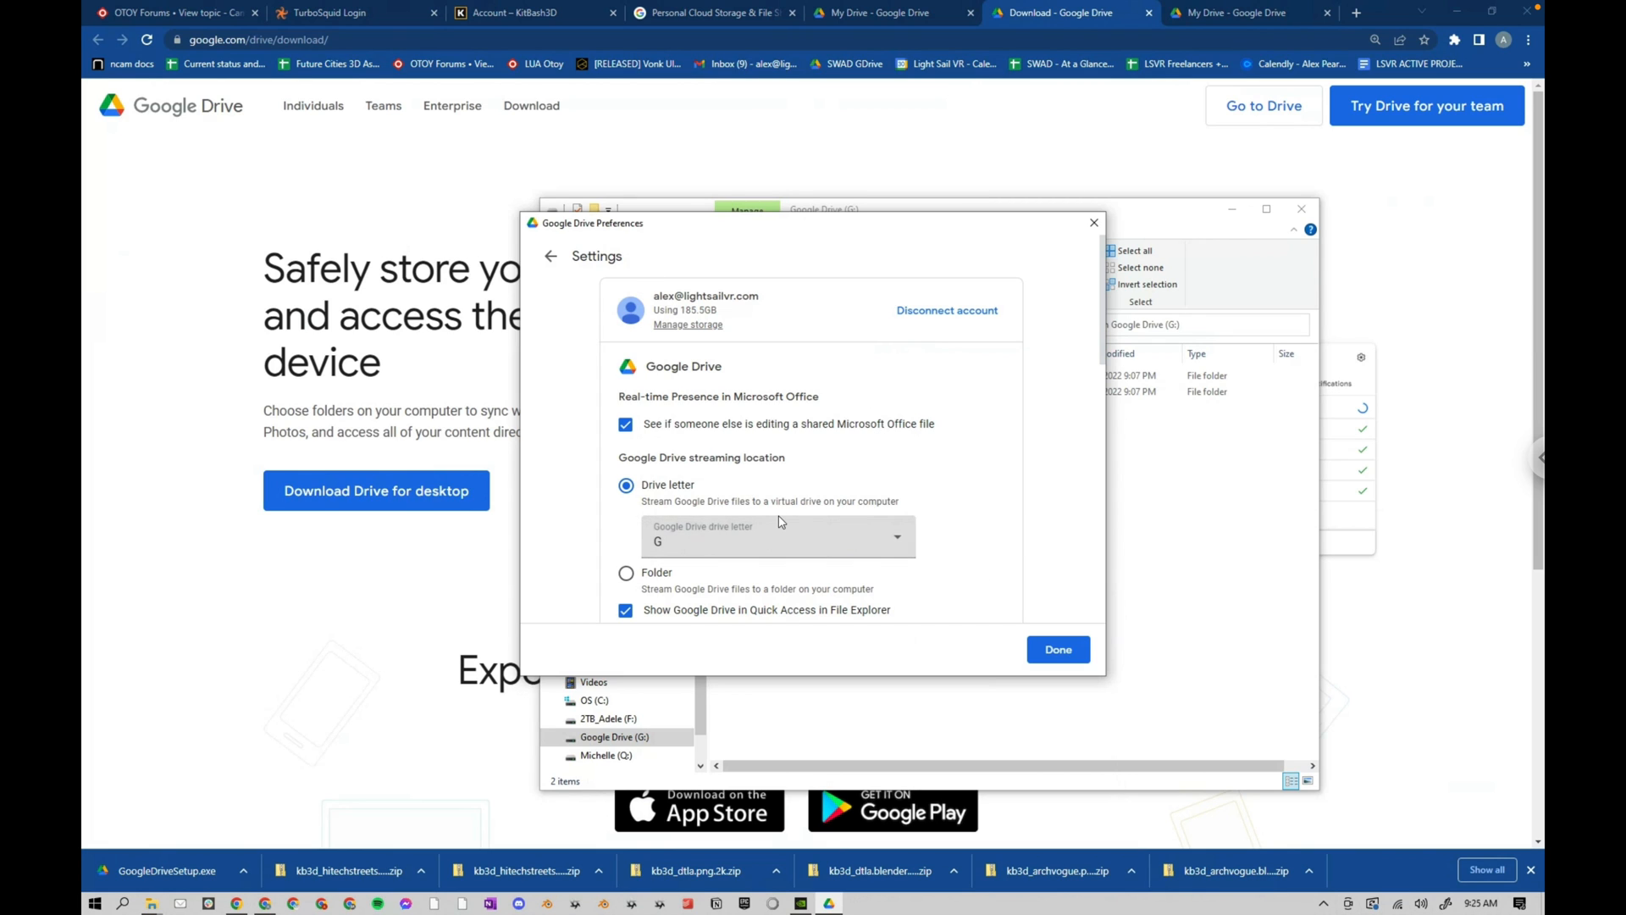
{"action": "mouse_move", "coordinate": [993, 633]}
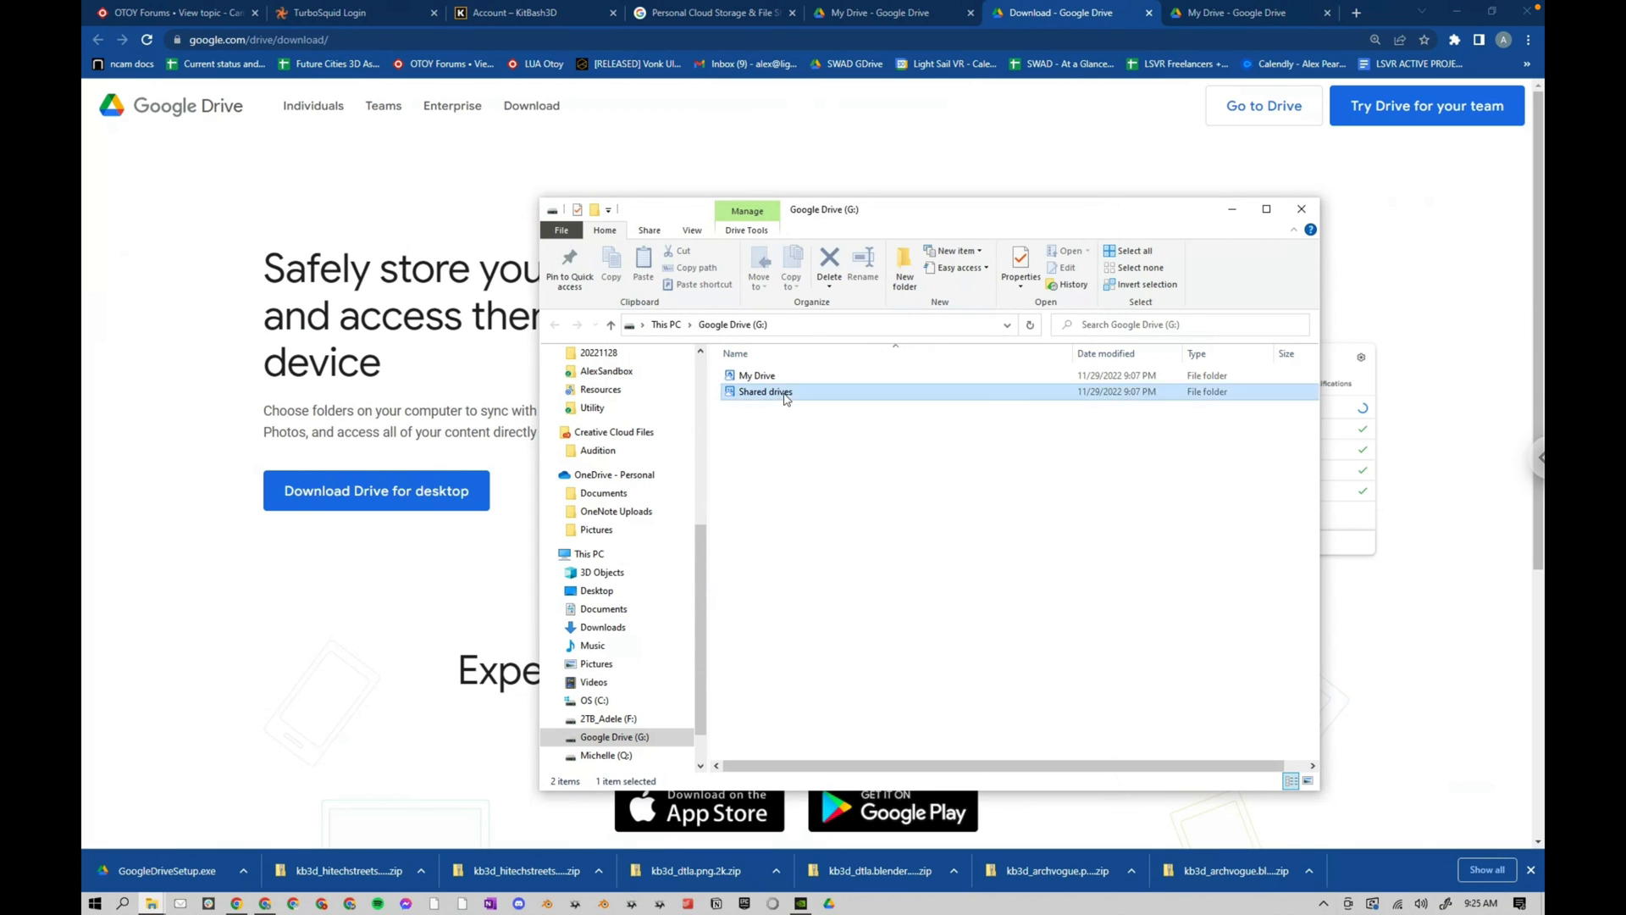
- Open the 1623_LSVR_Future Cities shared drive on G: and view zc_Archive's folder options
{"action": "double_click", "coordinate": [764, 392]}
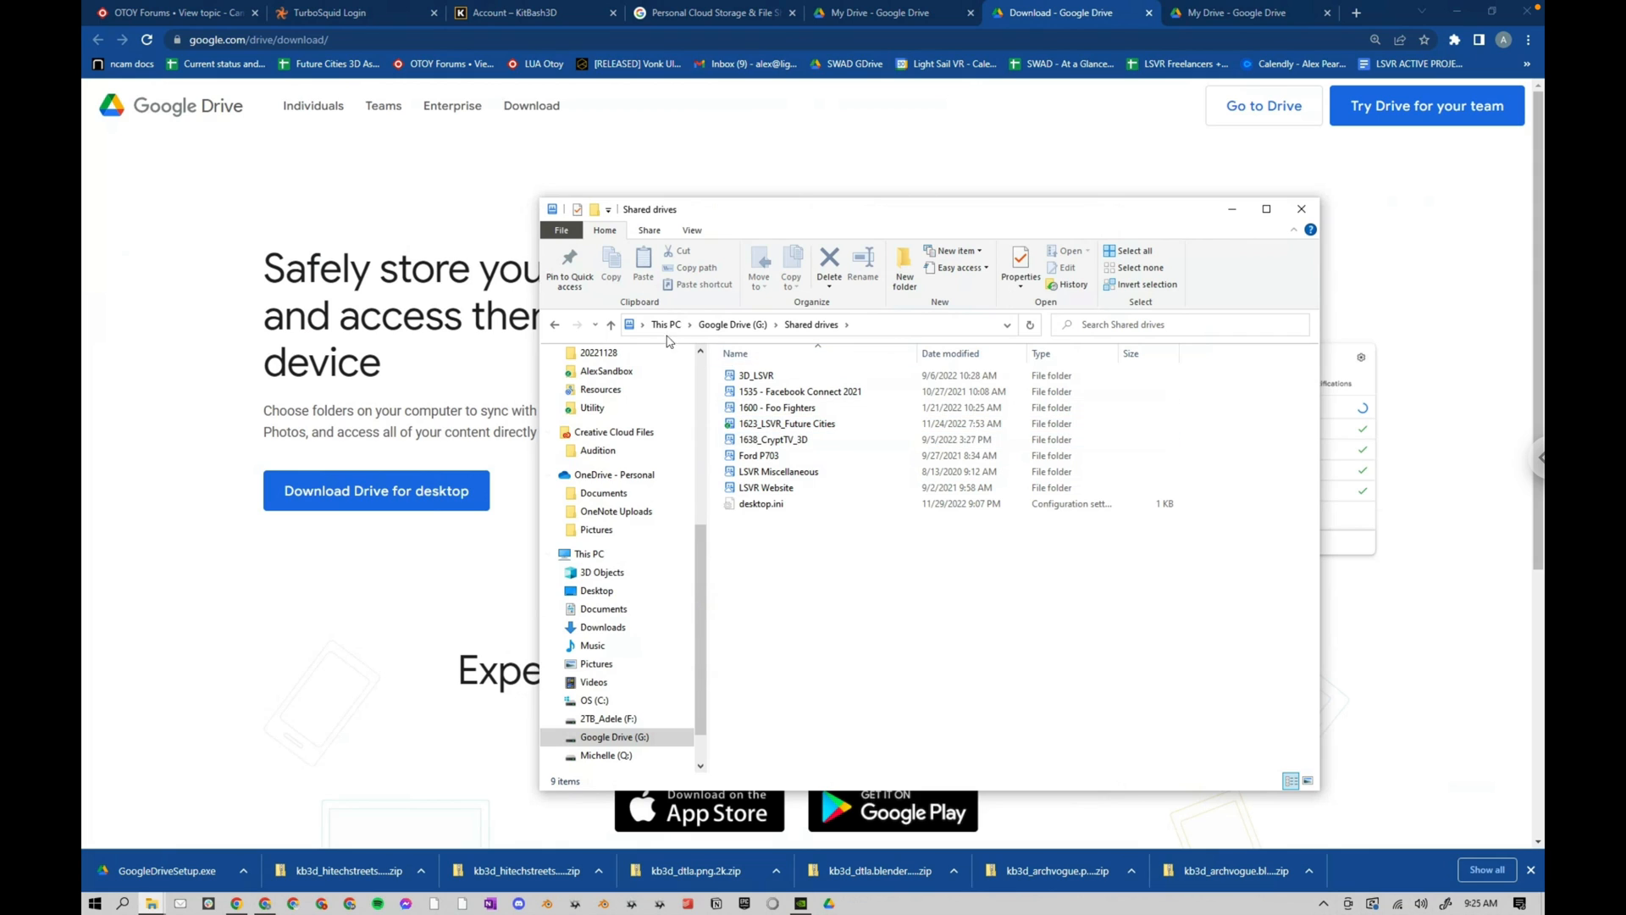
{"action": "left_click", "coordinate": [785, 424]}
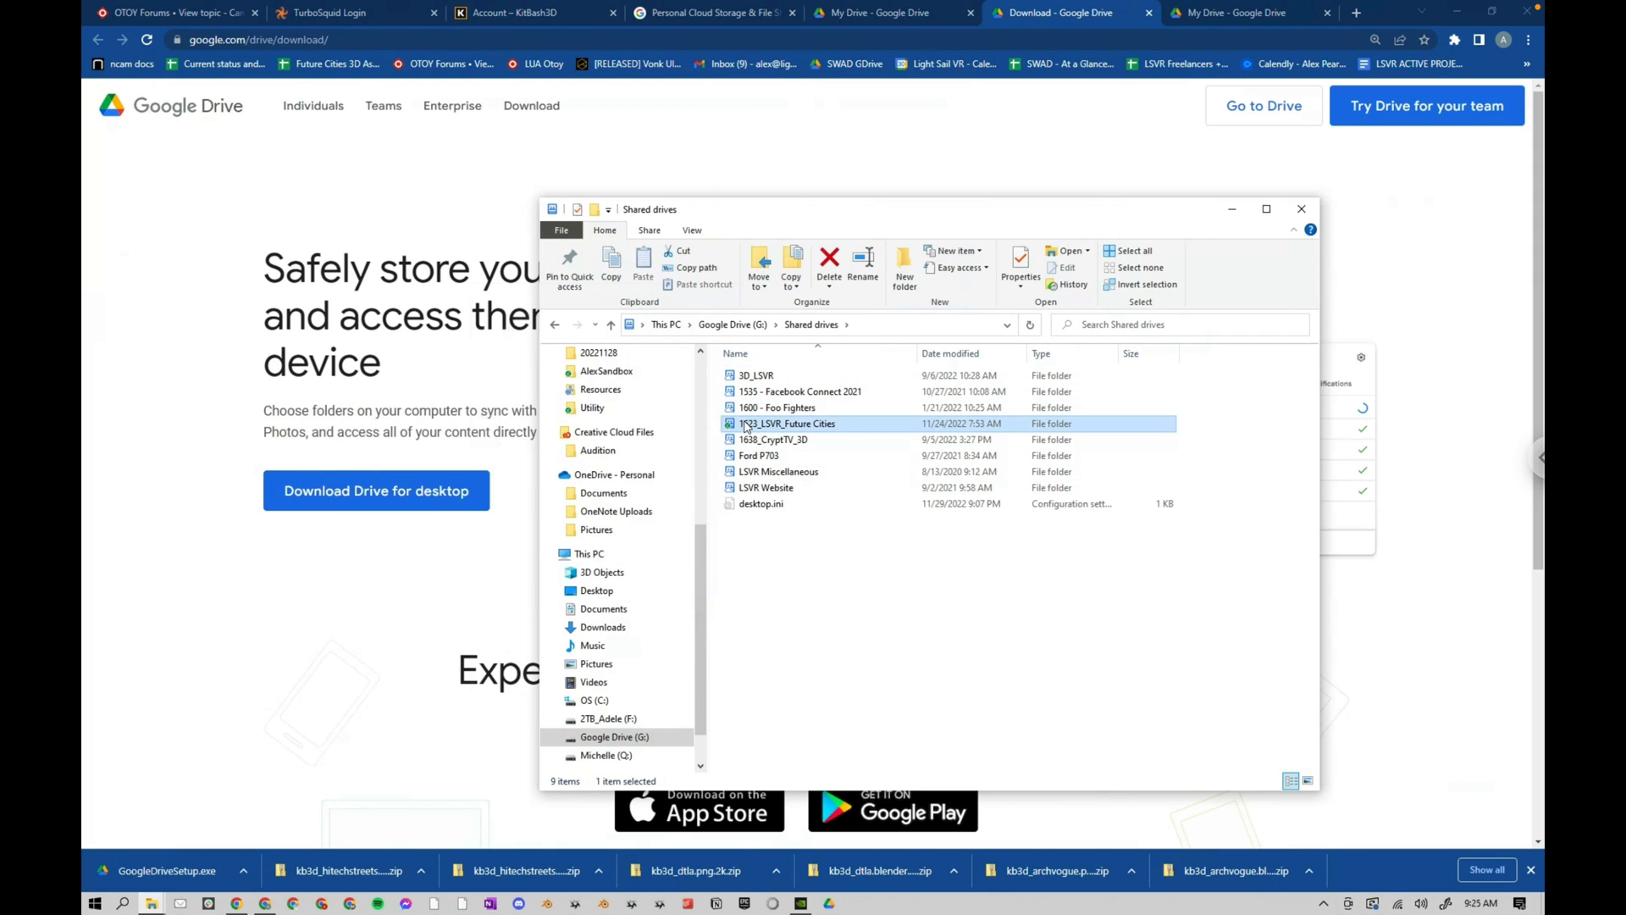
{"action": "right_click", "coordinate": [785, 424]}
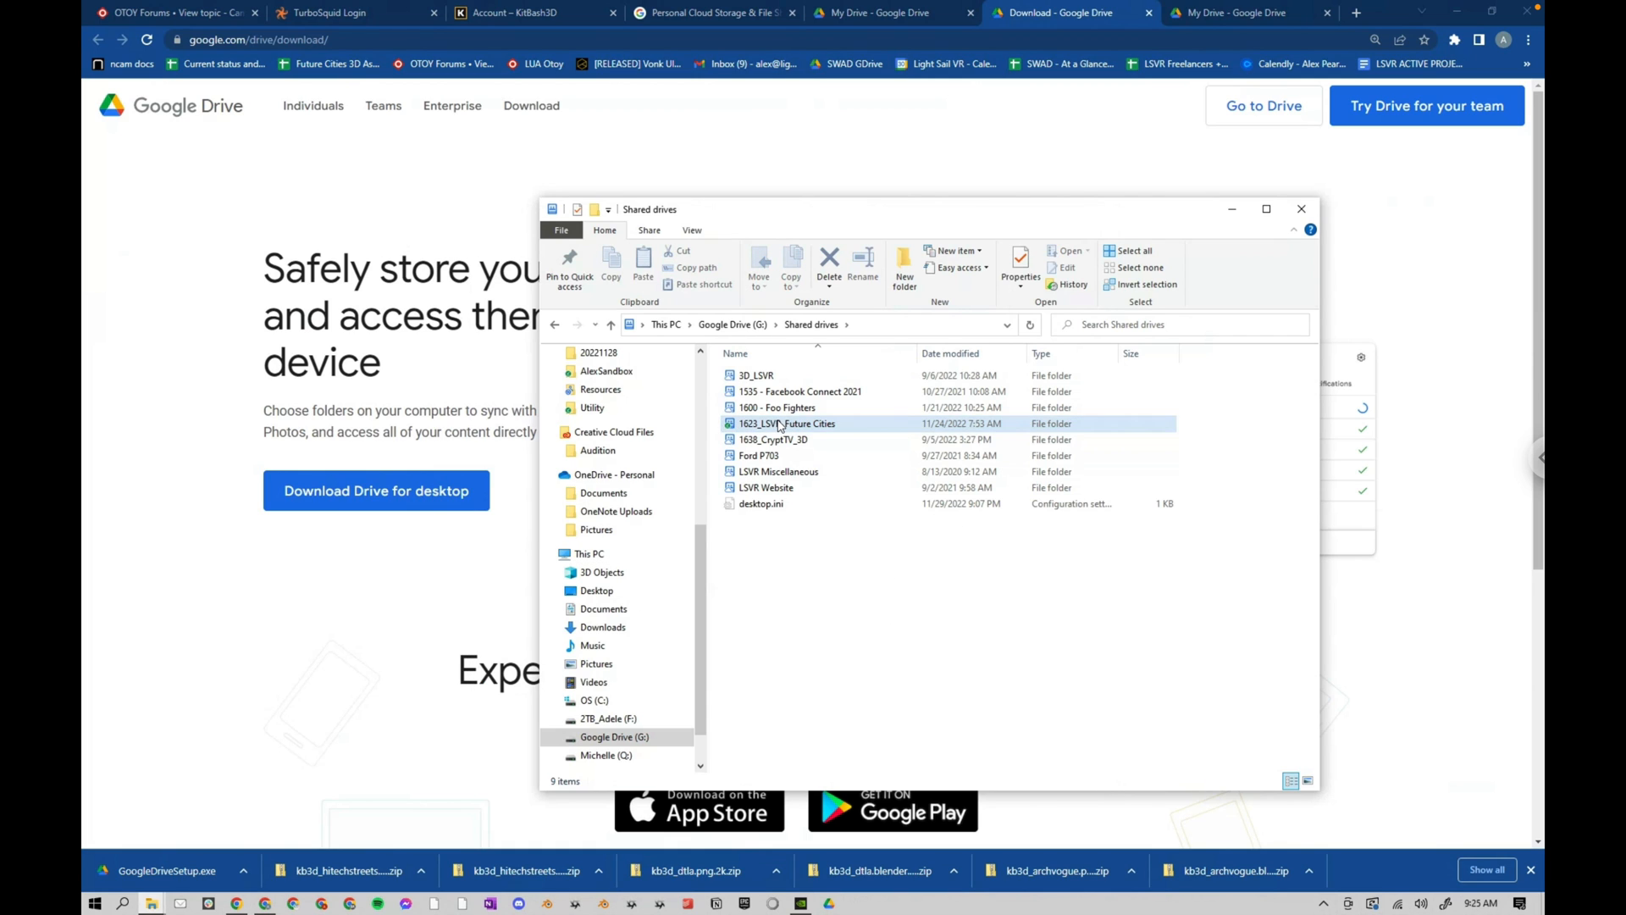
{"action": "double_click", "coordinate": [785, 424]}
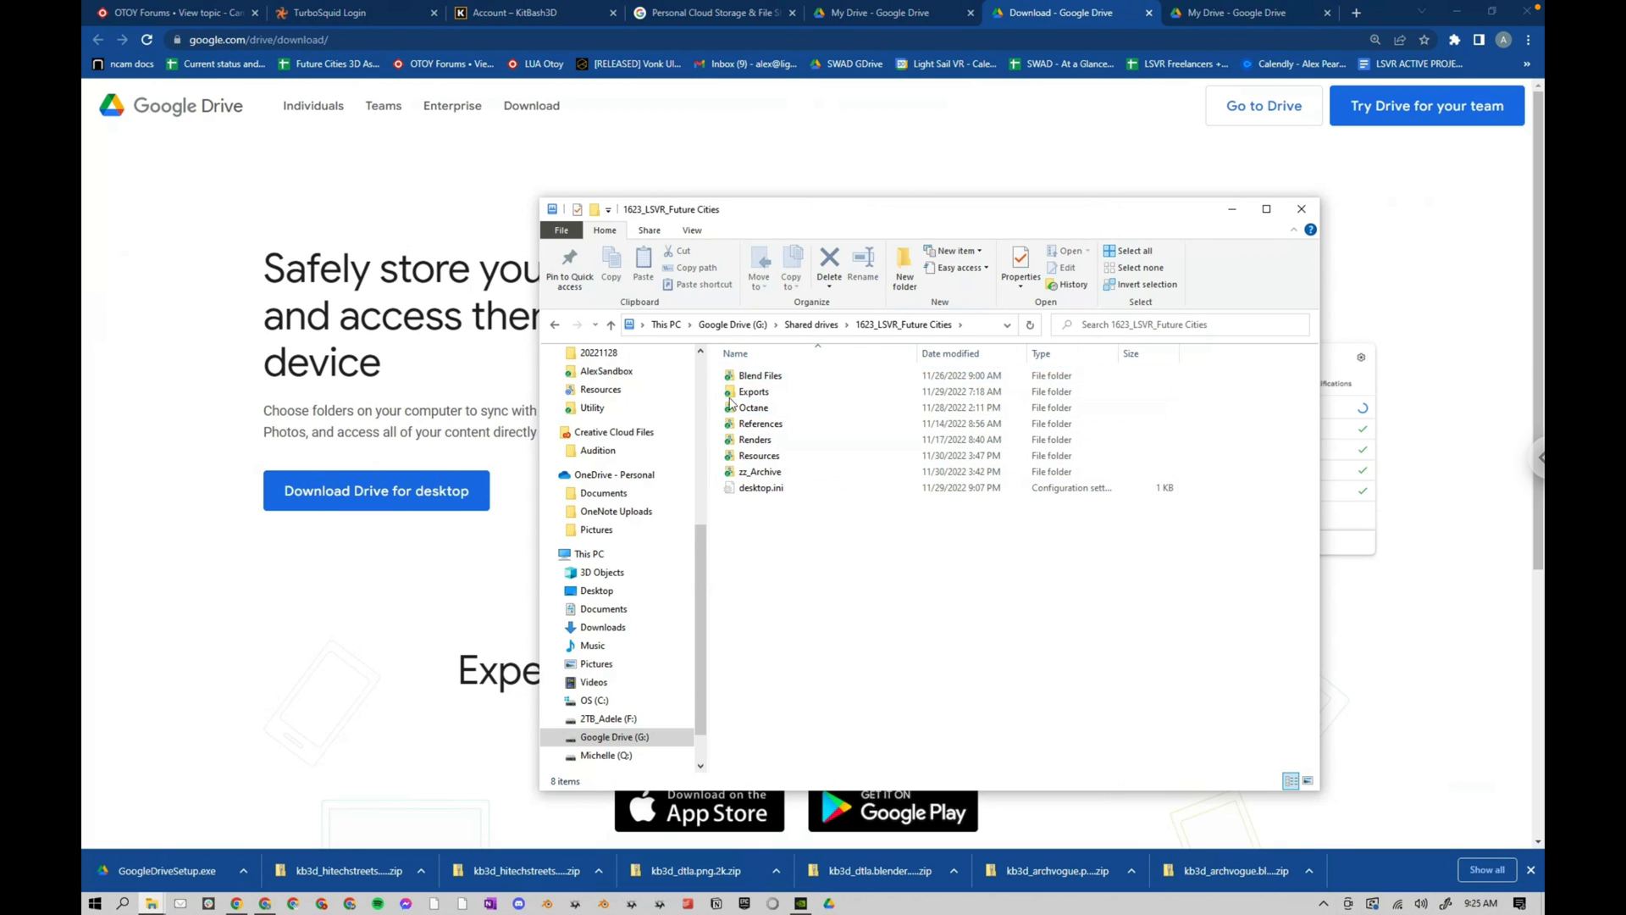
{"action": "mouse_move", "coordinate": [896, 567]}
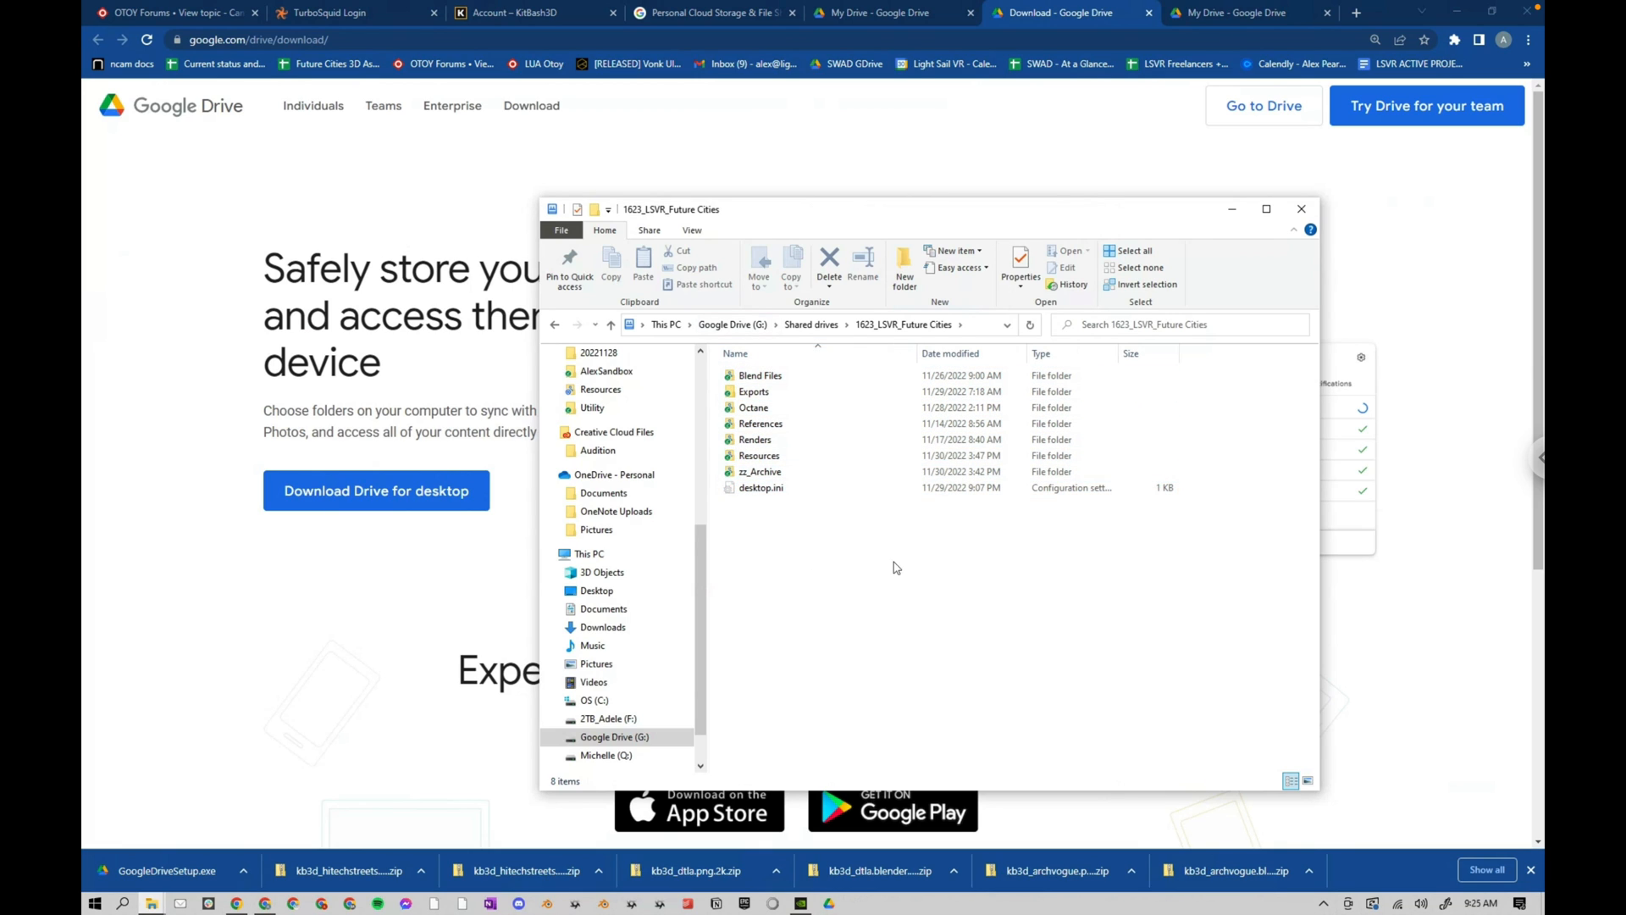
{"action": "right_click", "coordinate": [759, 471]}
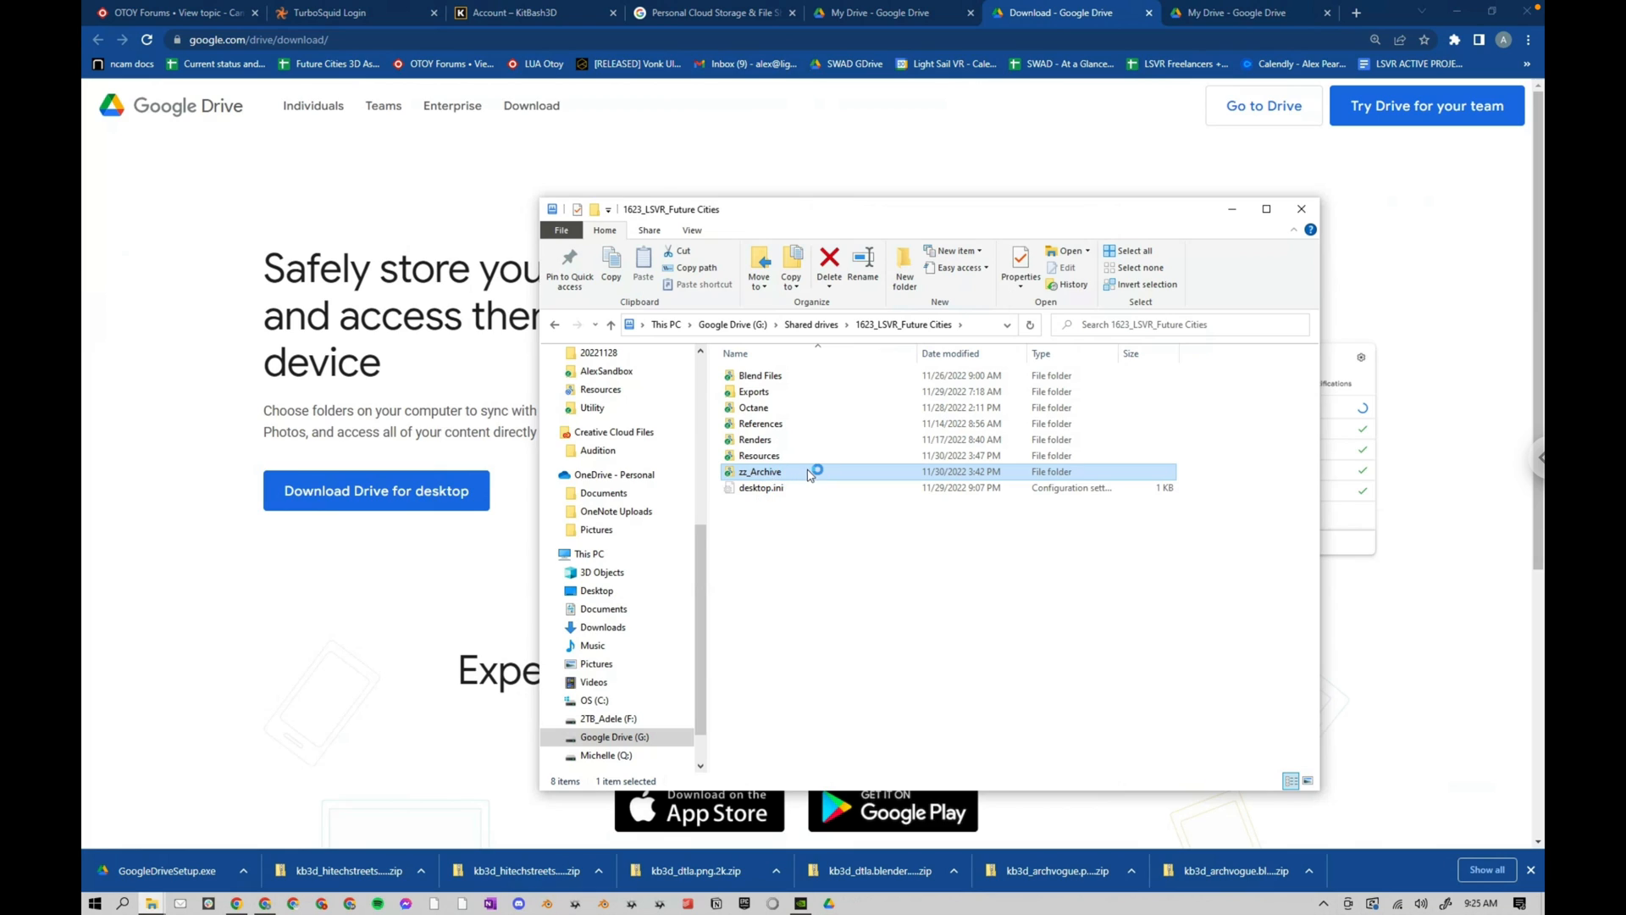
{"action": "mouse_move", "coordinate": [803, 477]}
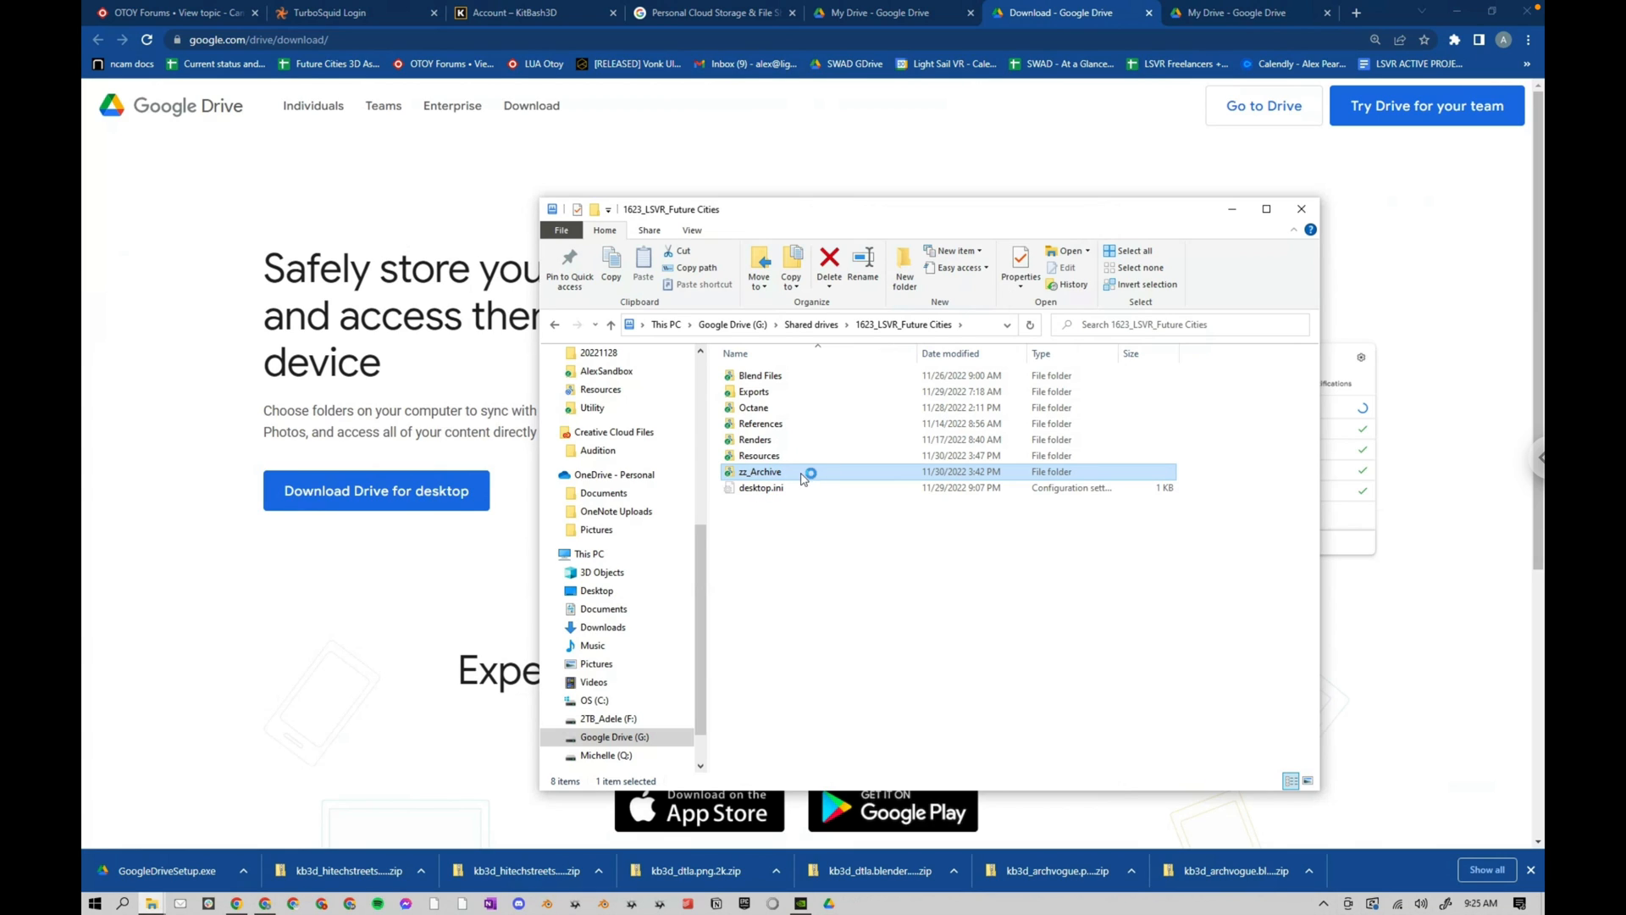
{"action": "mouse_move", "coordinate": [855, 514]}
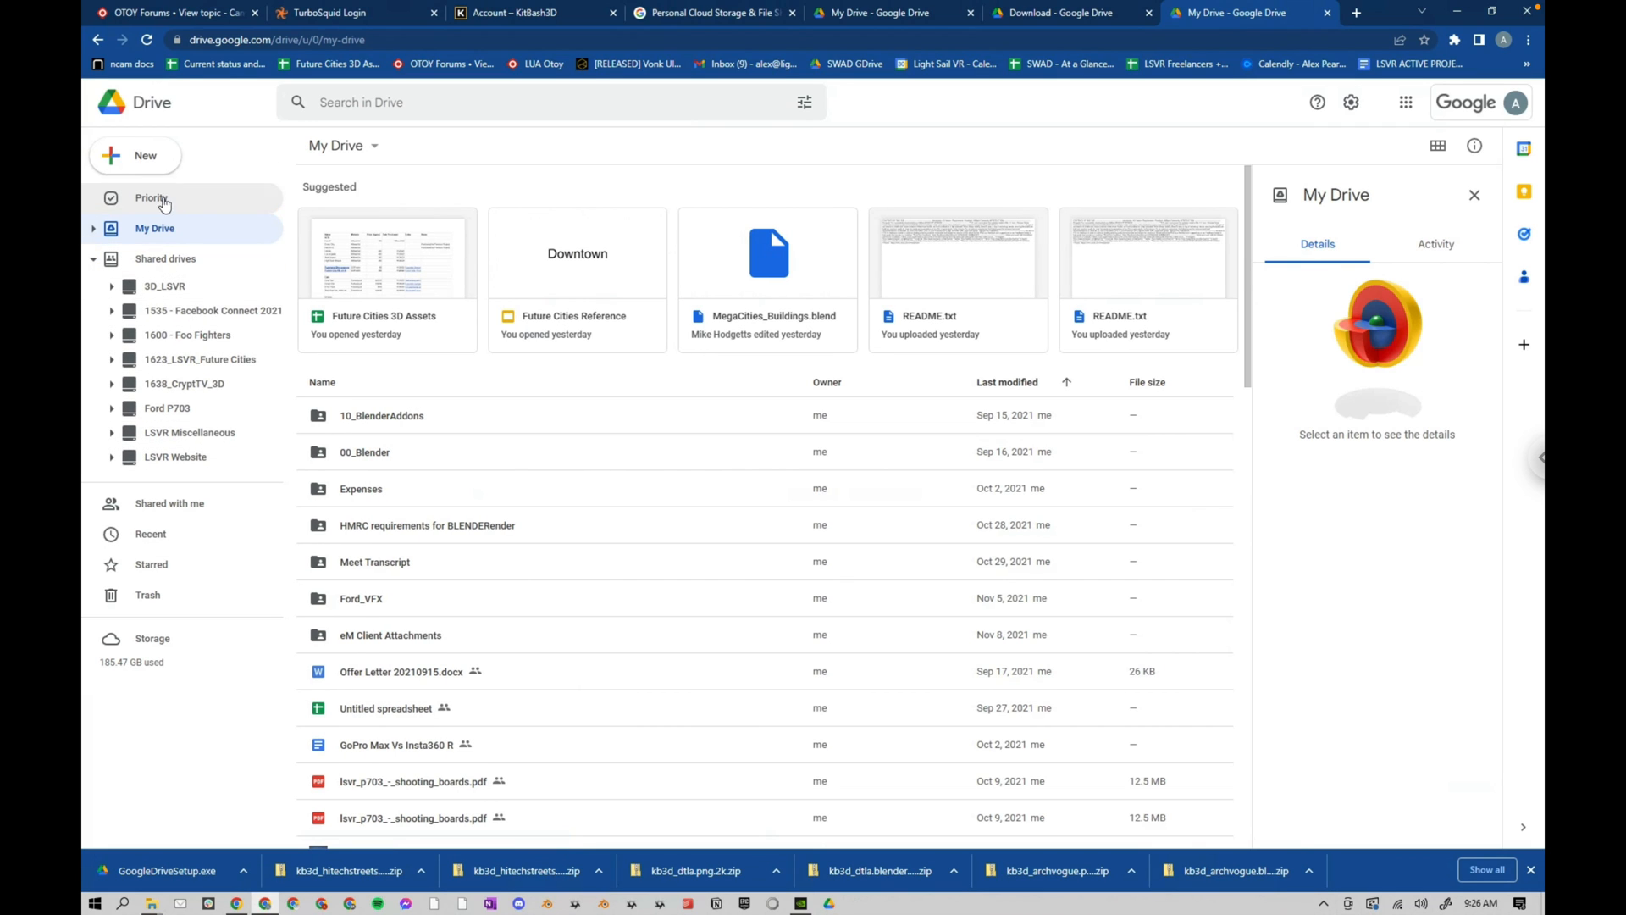
- Show the eight shared drives in Drive web and check the New shared drive option
{"action": "left_click", "coordinate": [165, 258]}
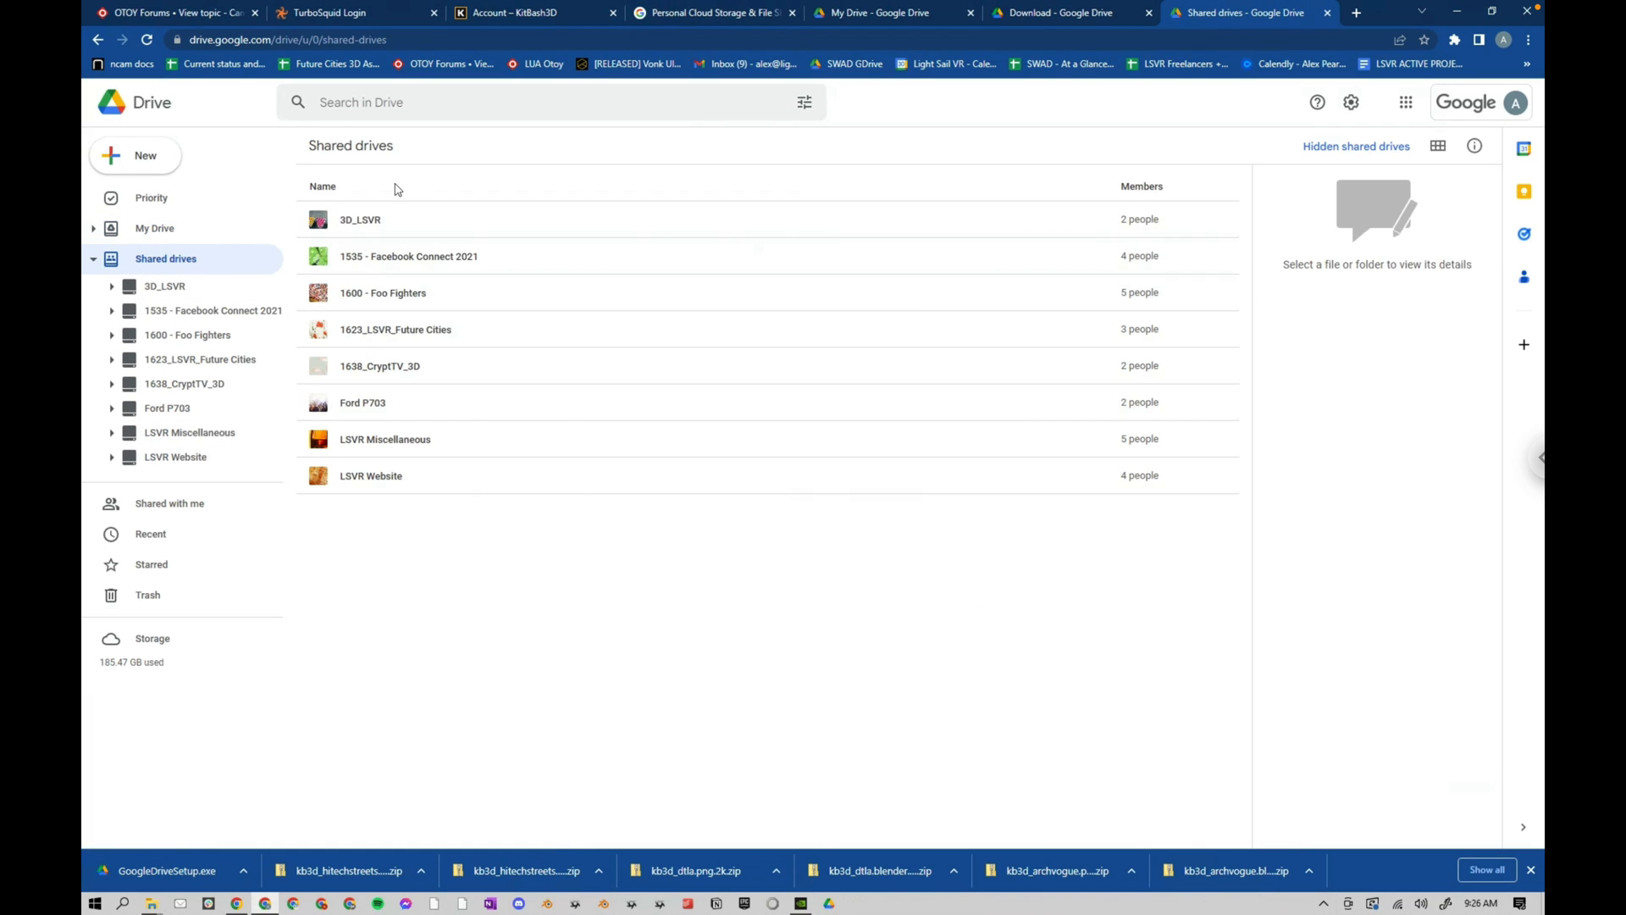
{"action": "right_click", "coordinate": [165, 258]}
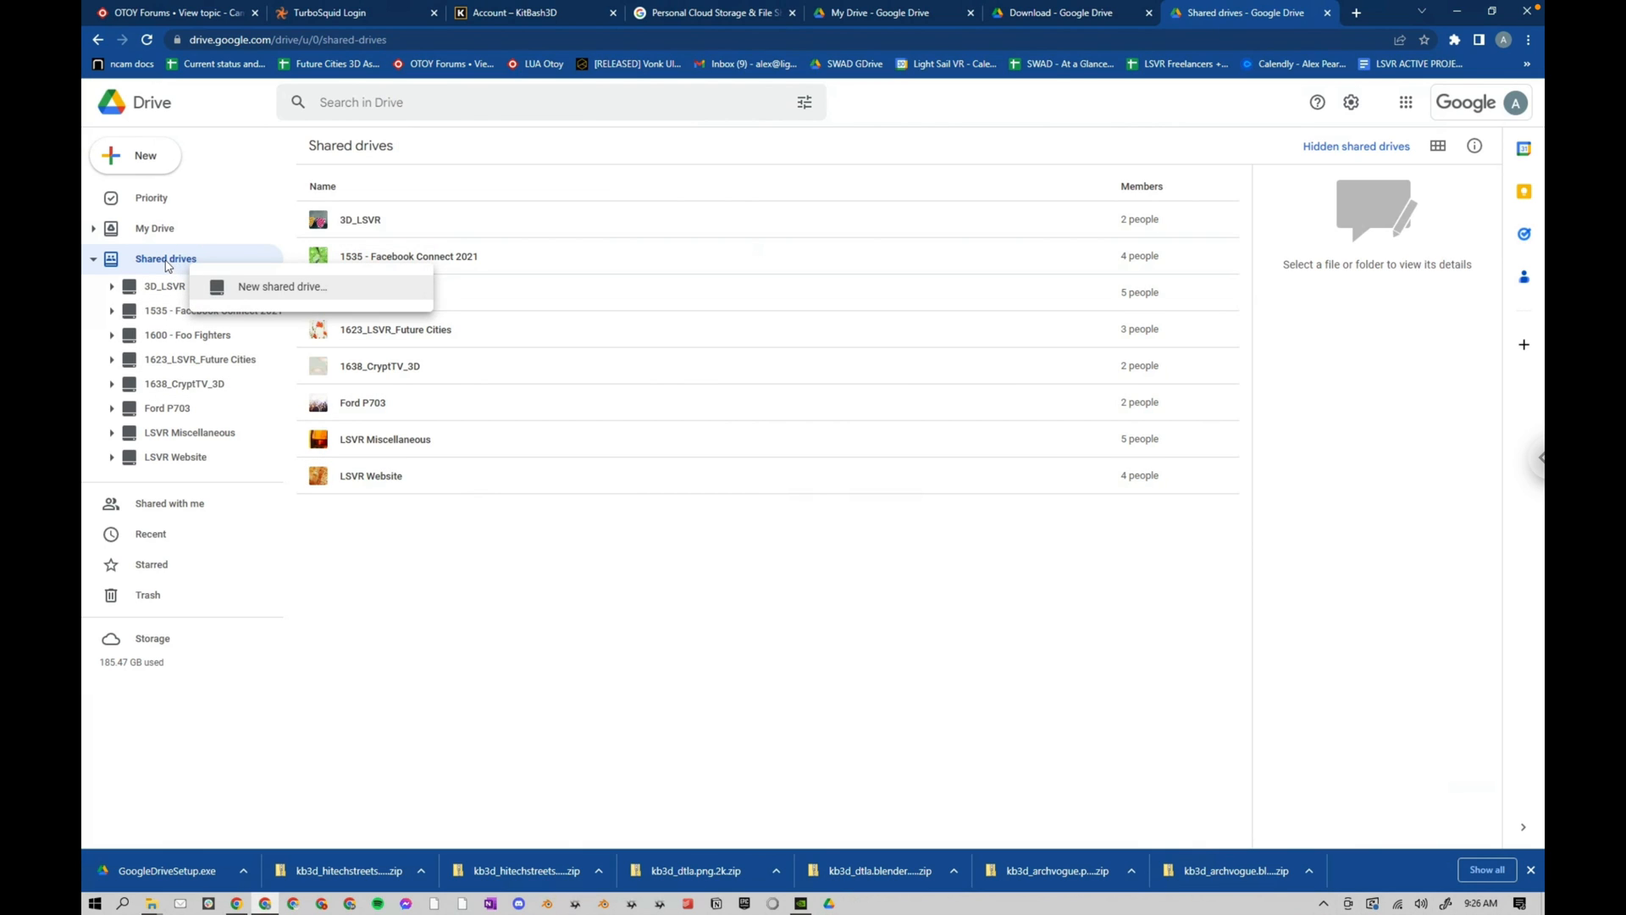
{"action": "mouse_move", "coordinate": [282, 296]}
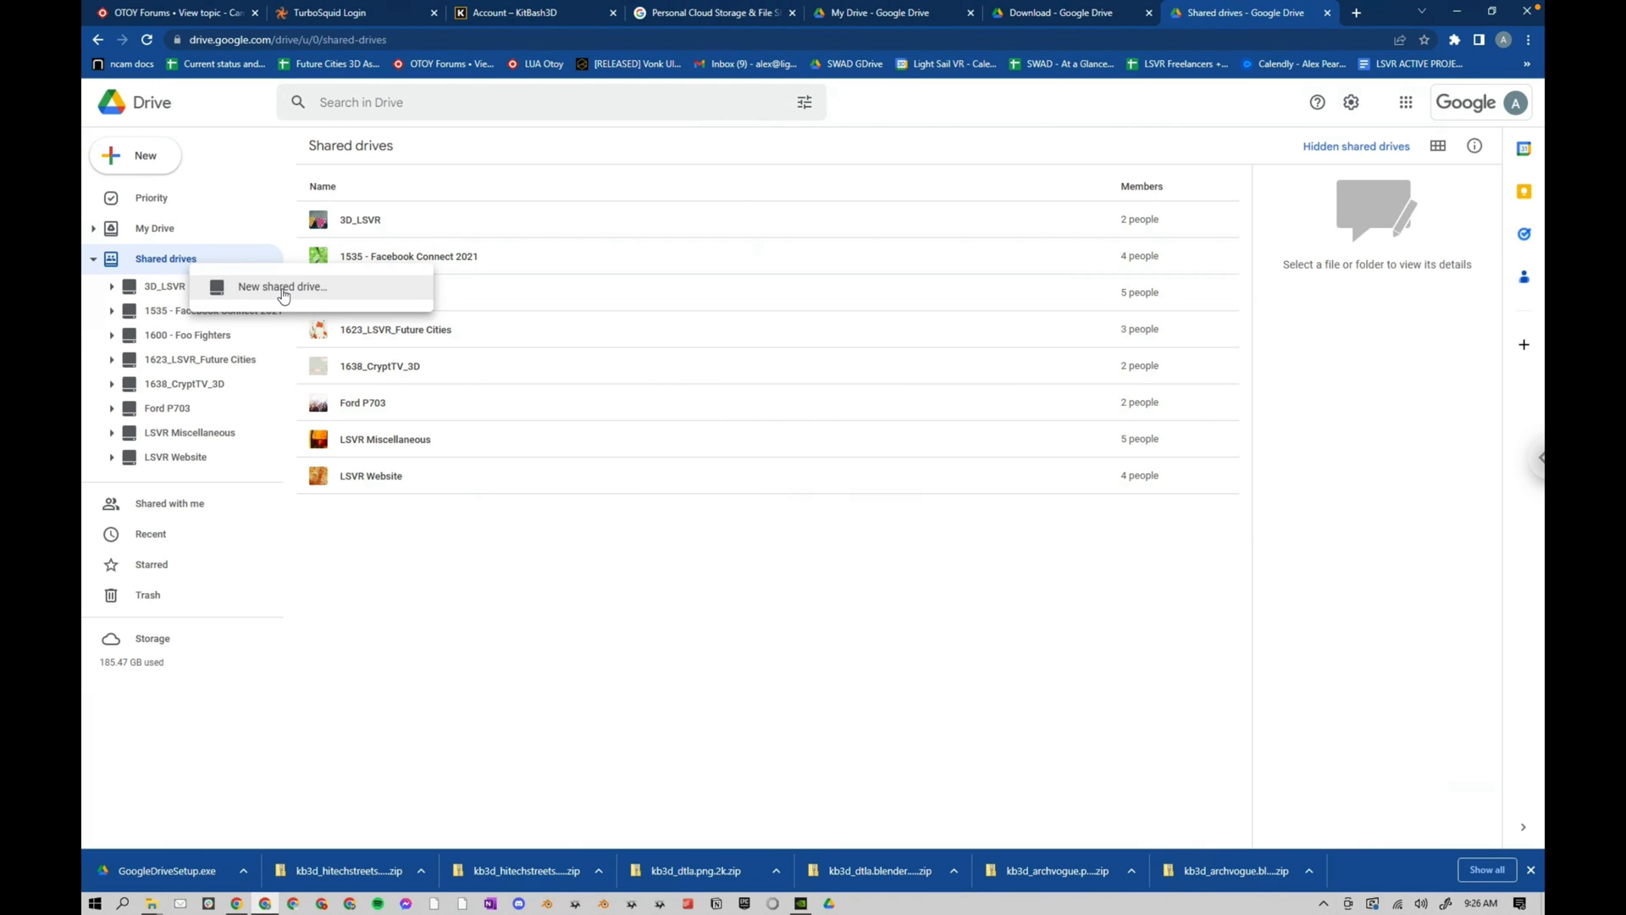
{"action": "mouse_move", "coordinate": [249, 298]}
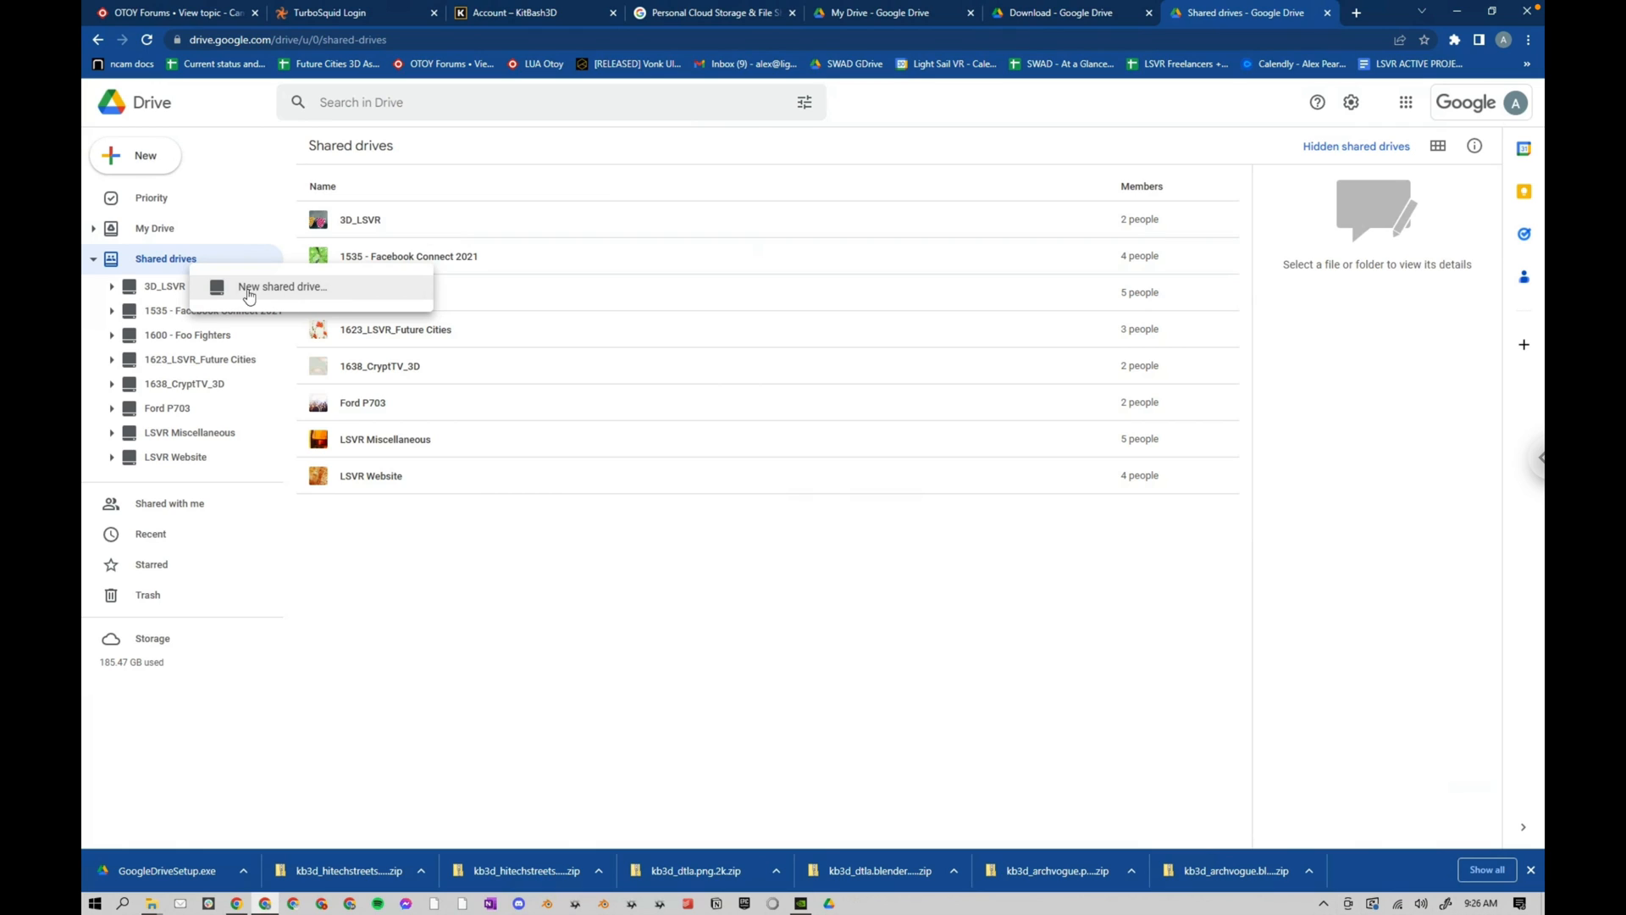
{"action": "mouse_move", "coordinate": [281, 296]}
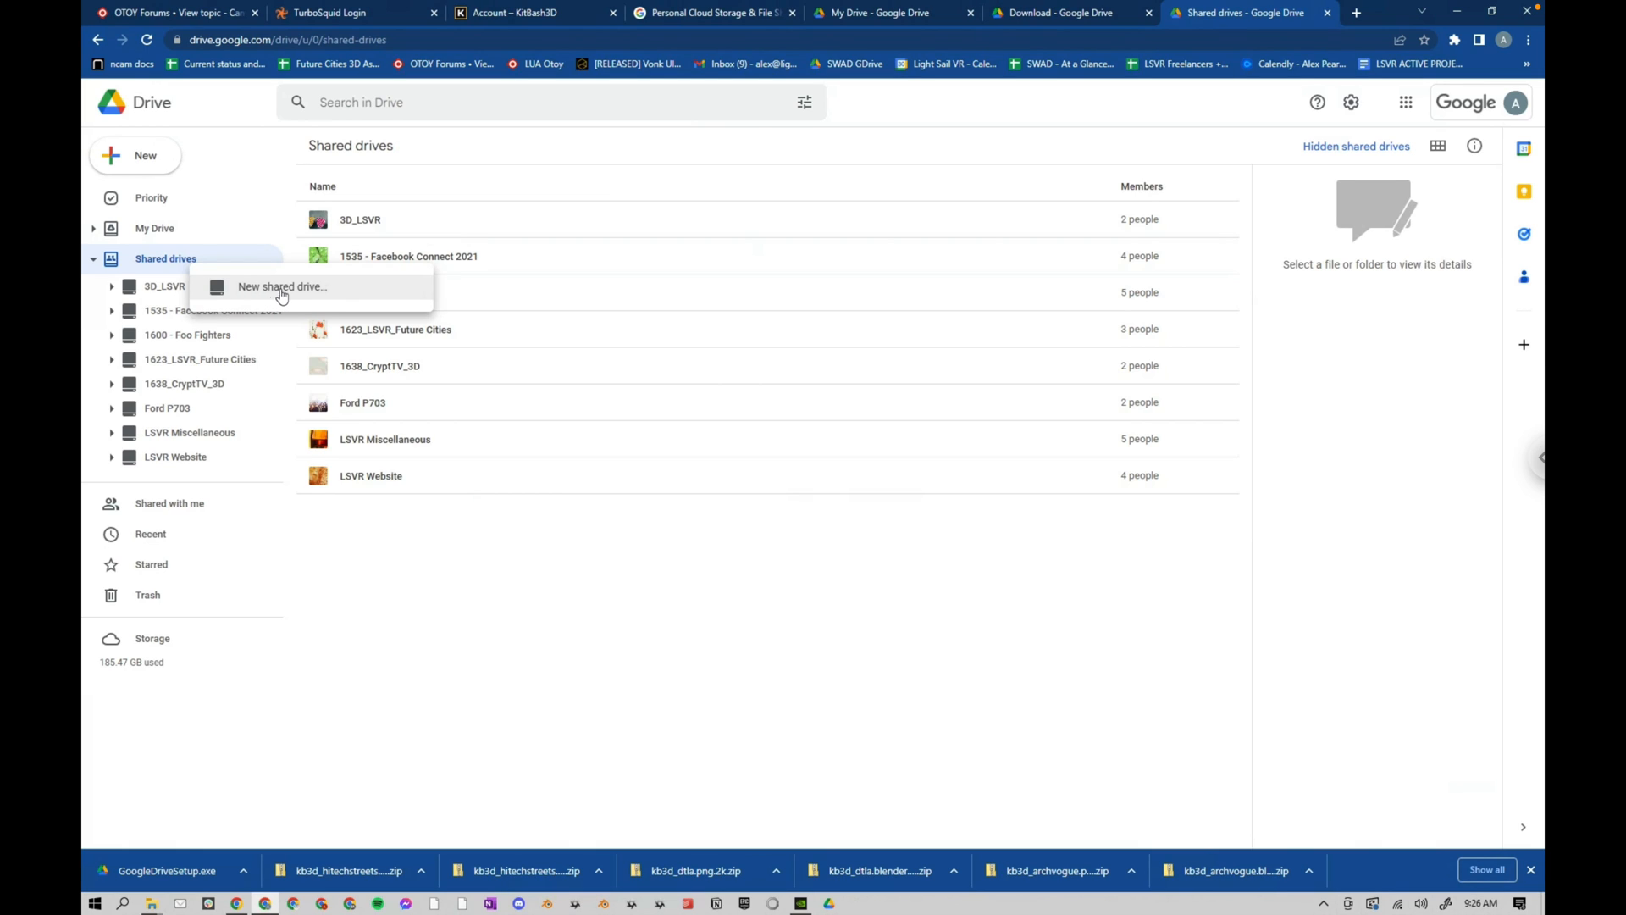
{"action": "mouse_move", "coordinate": [290, 295]}
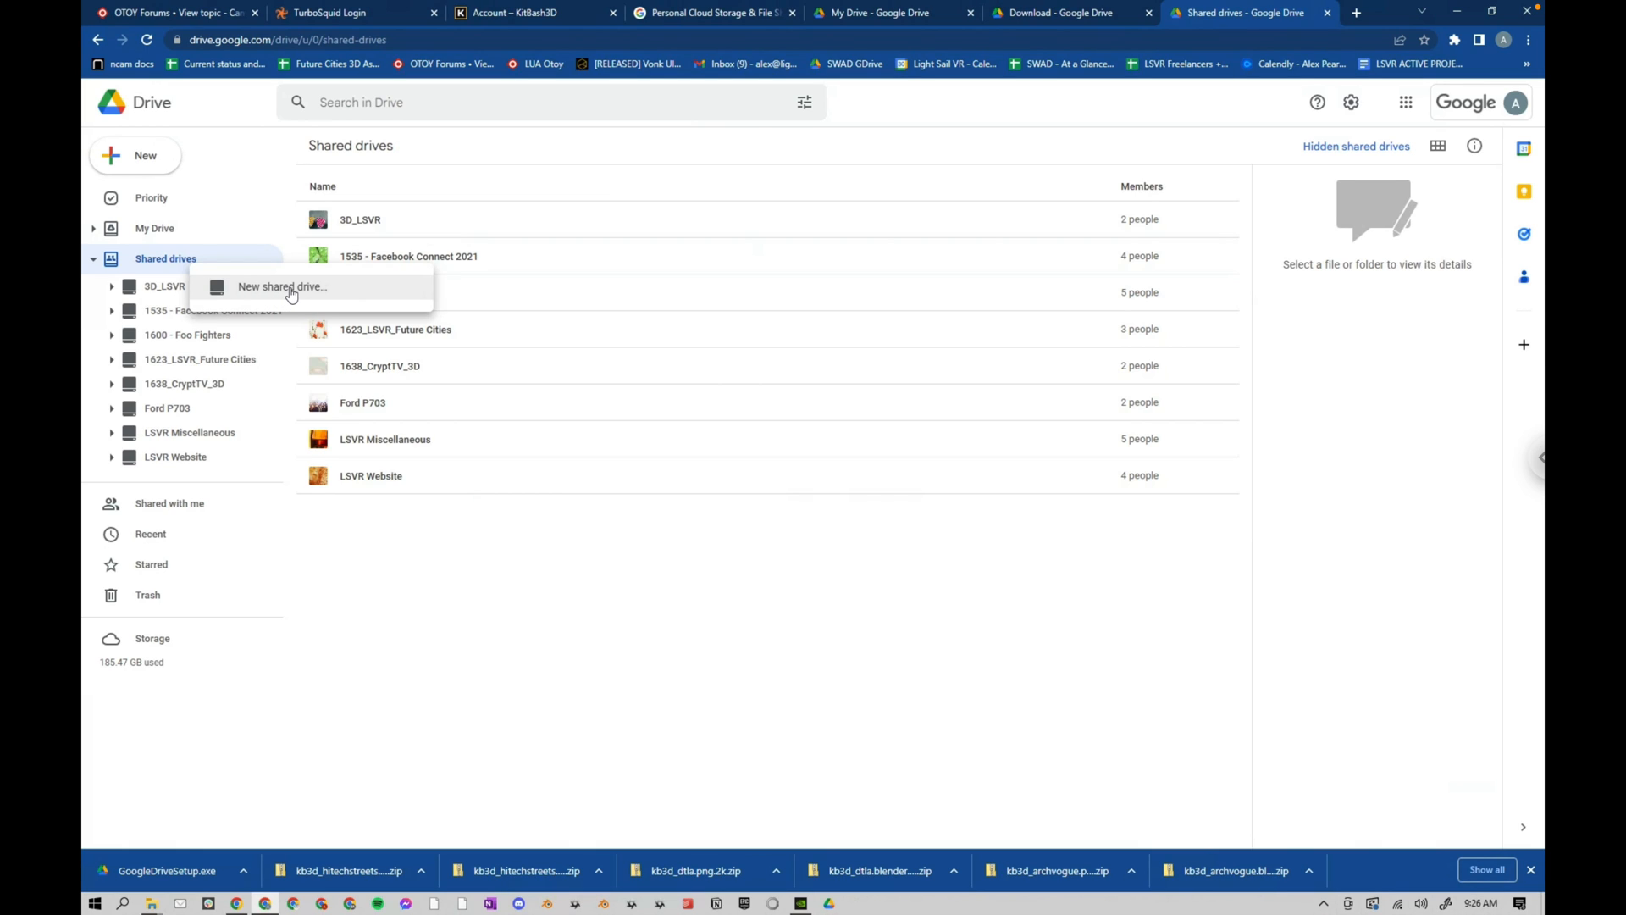
{"action": "mouse_move", "coordinate": [420, 348]}
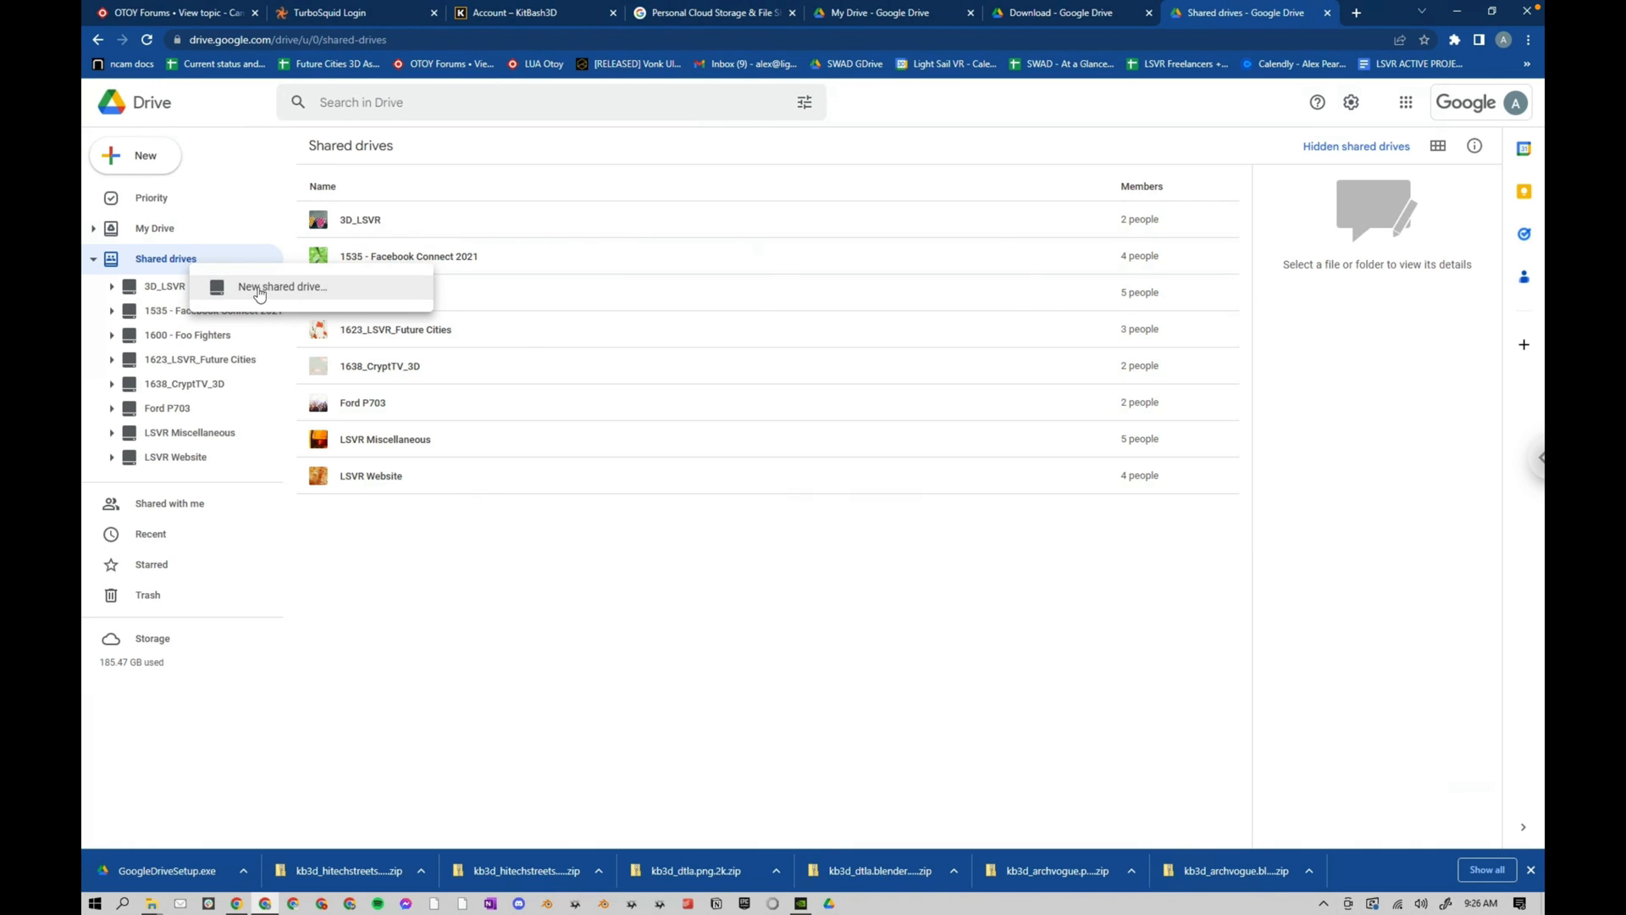
{"action": "mouse_move", "coordinate": [327, 290]}
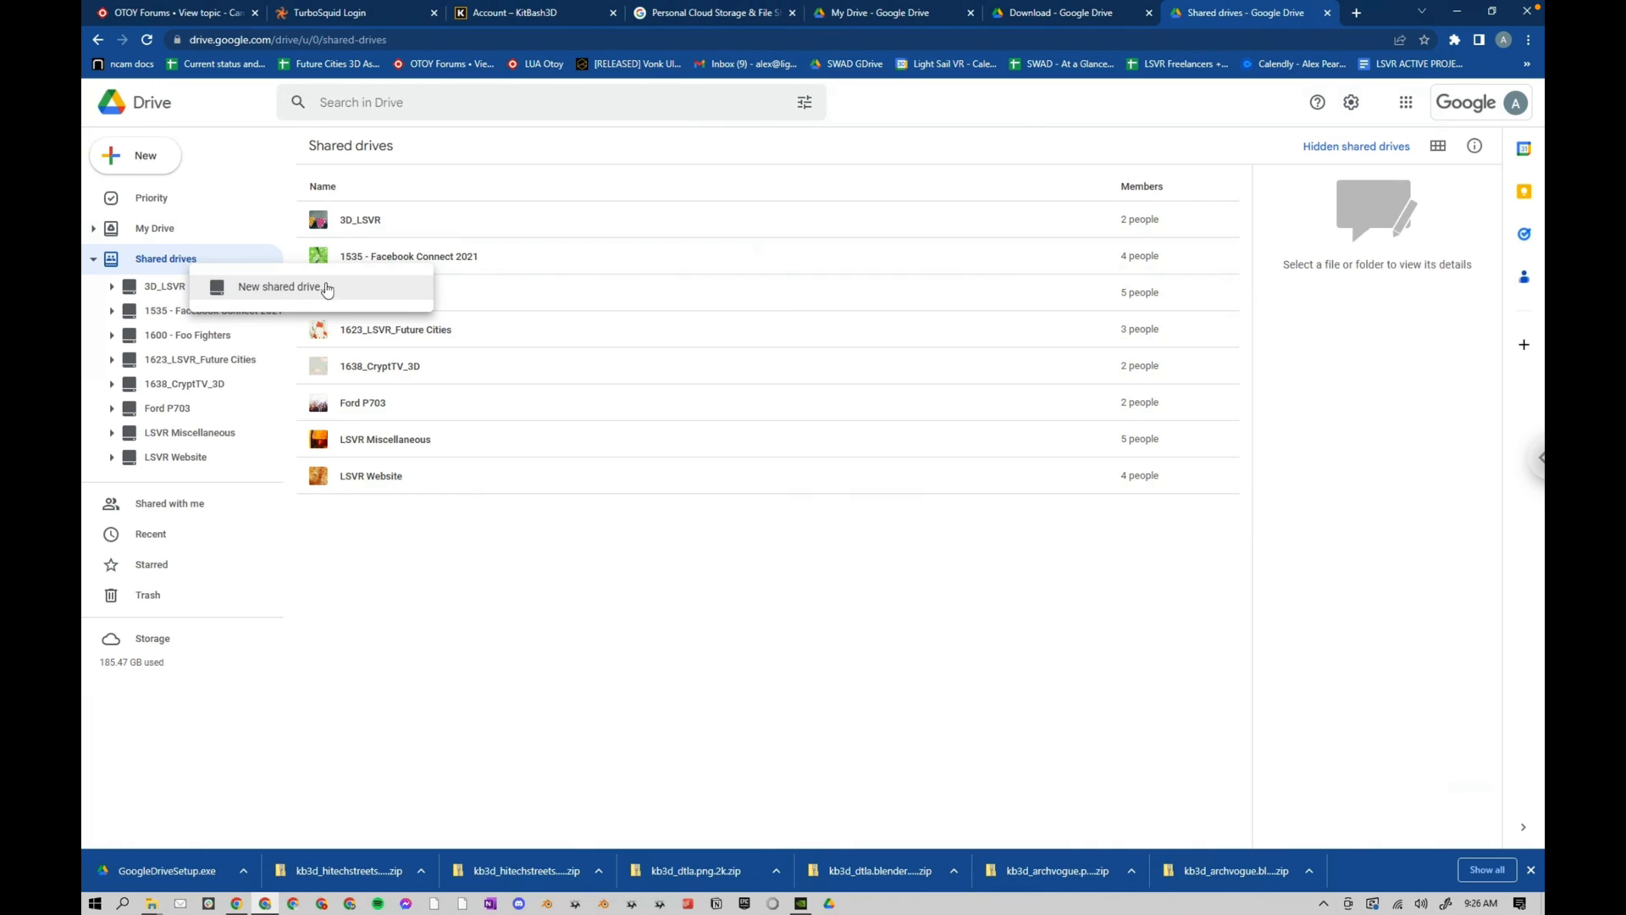
{"action": "mouse_move", "coordinate": [253, 294]}
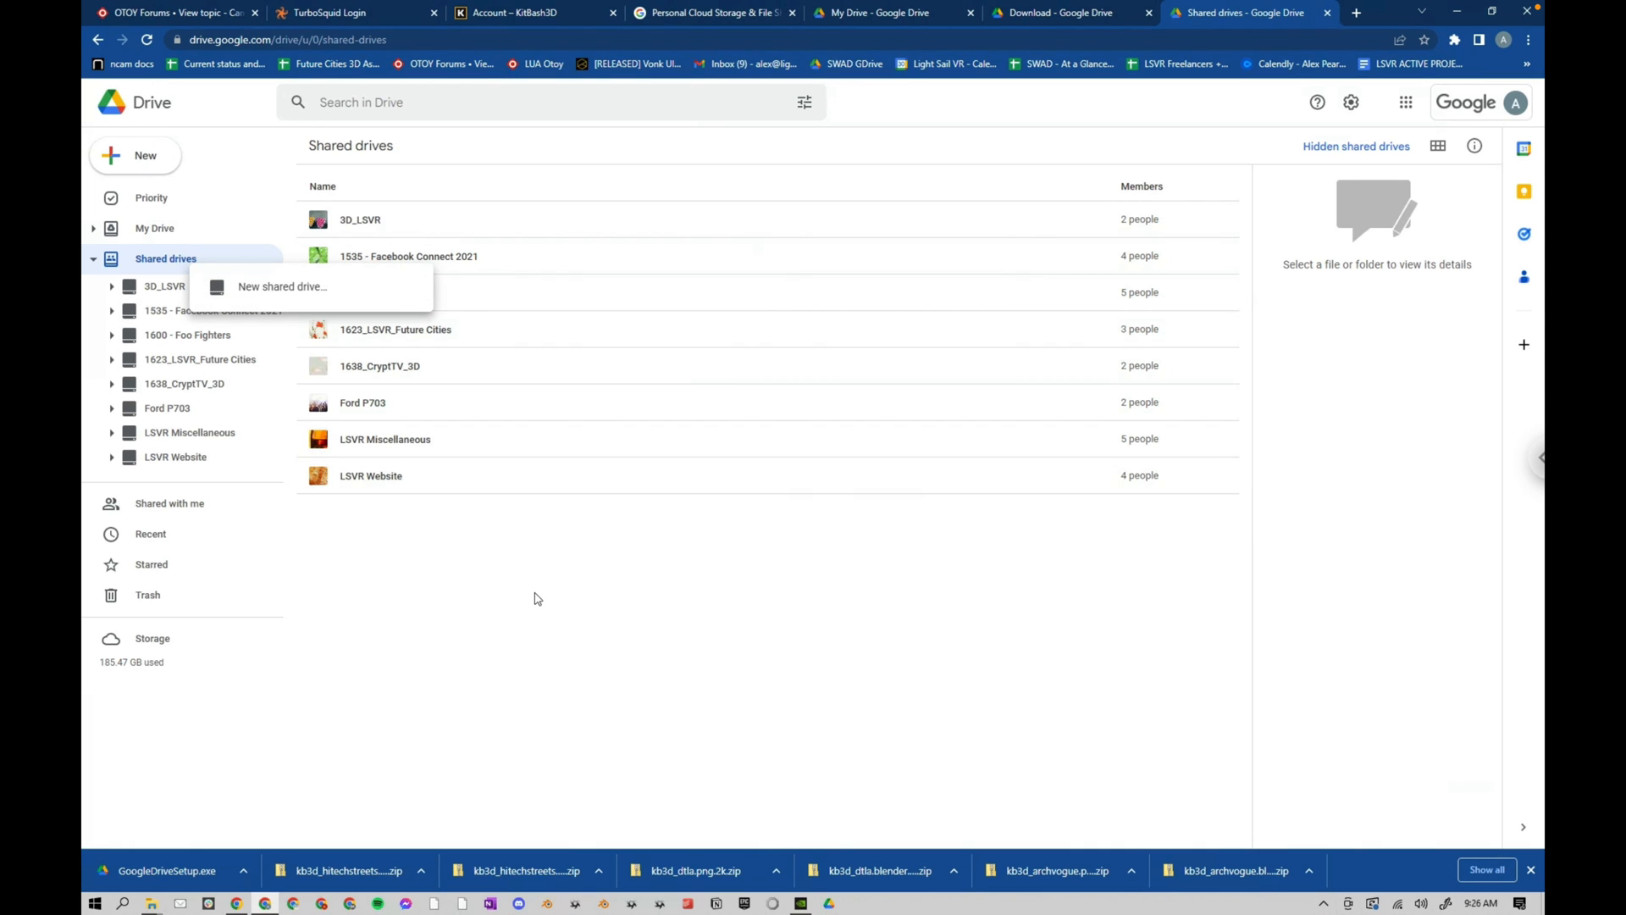
- Select the 1623_LSVR_Future Cities row to show its details: three members, 148.39 GB used
{"action": "left_click", "coordinate": [383, 292]}
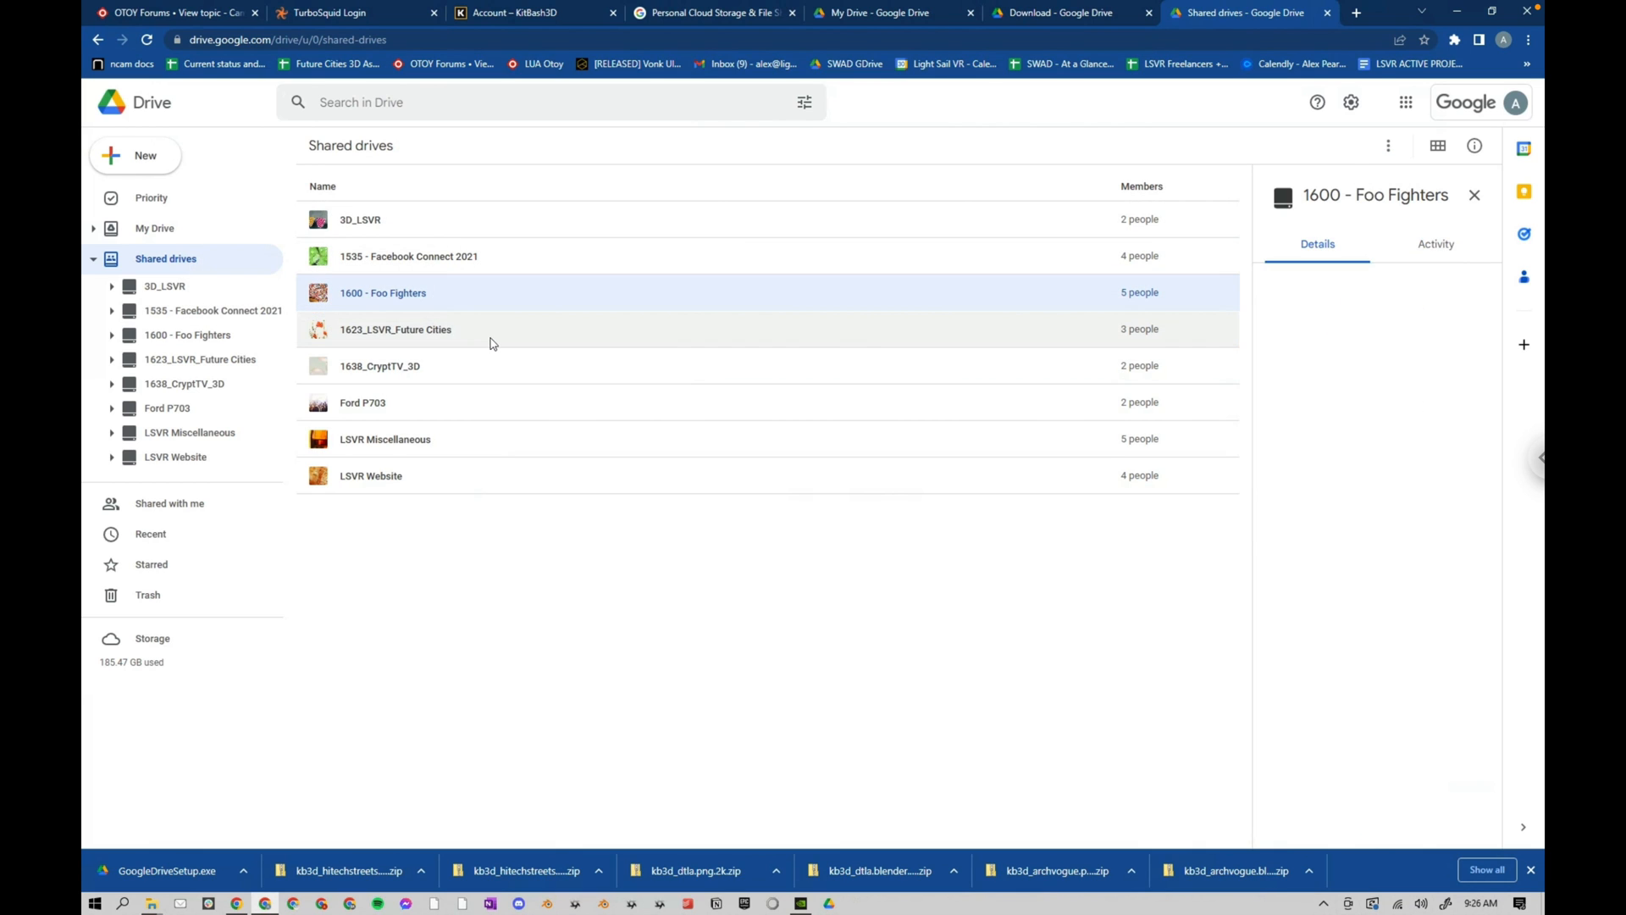
{"action": "left_click", "coordinate": [395, 328]}
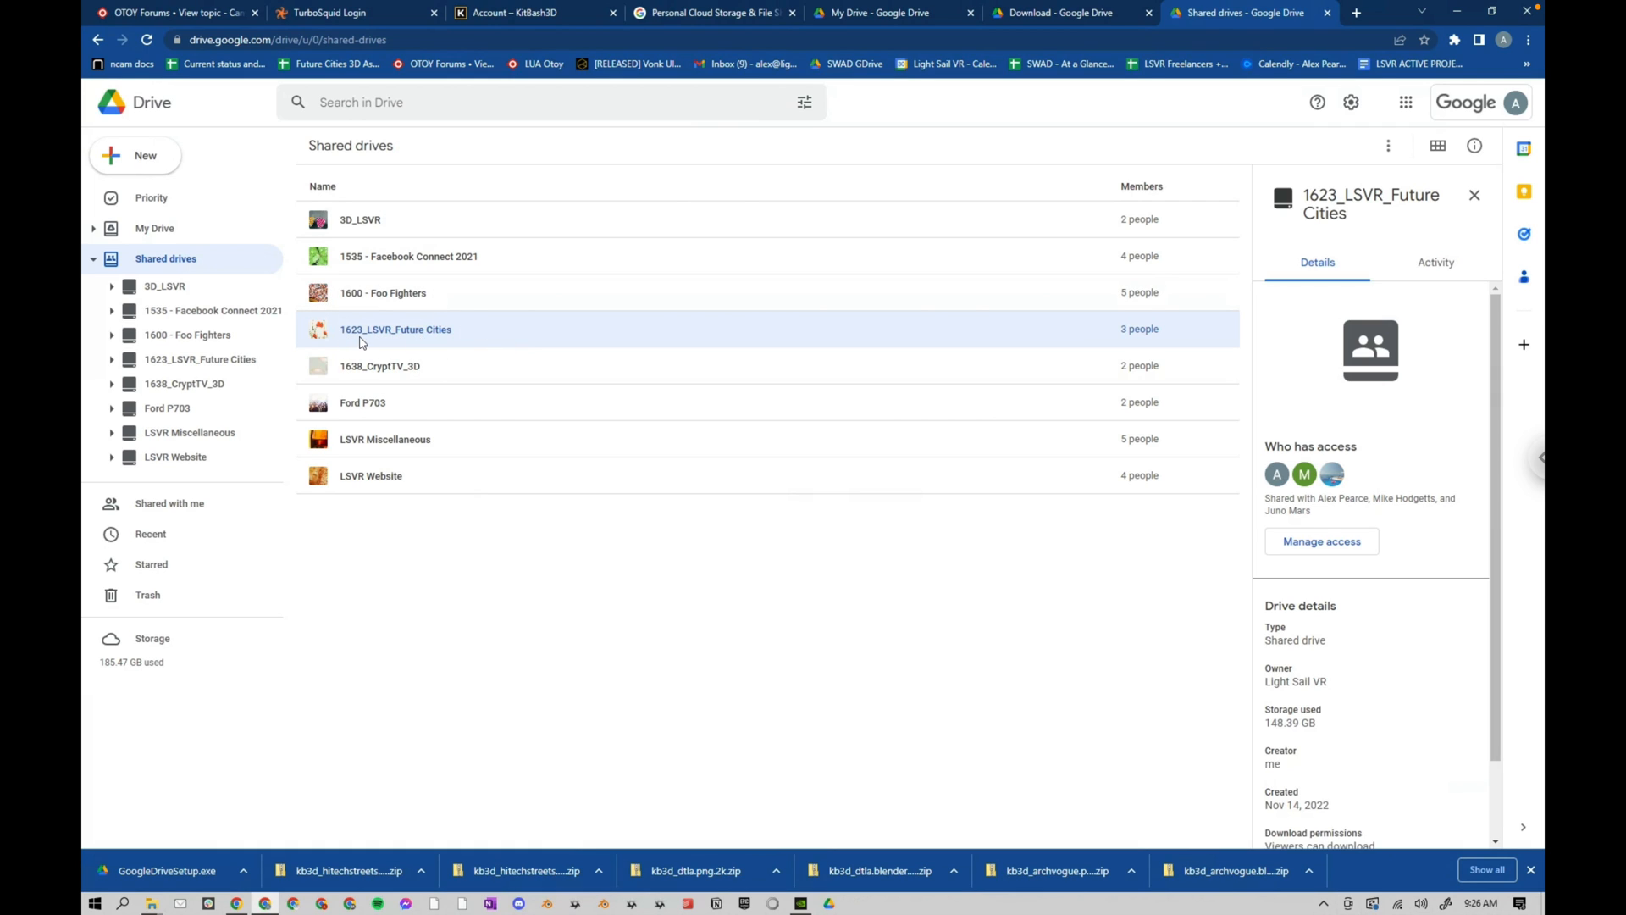
{"action": "mouse_move", "coordinate": [471, 329]}
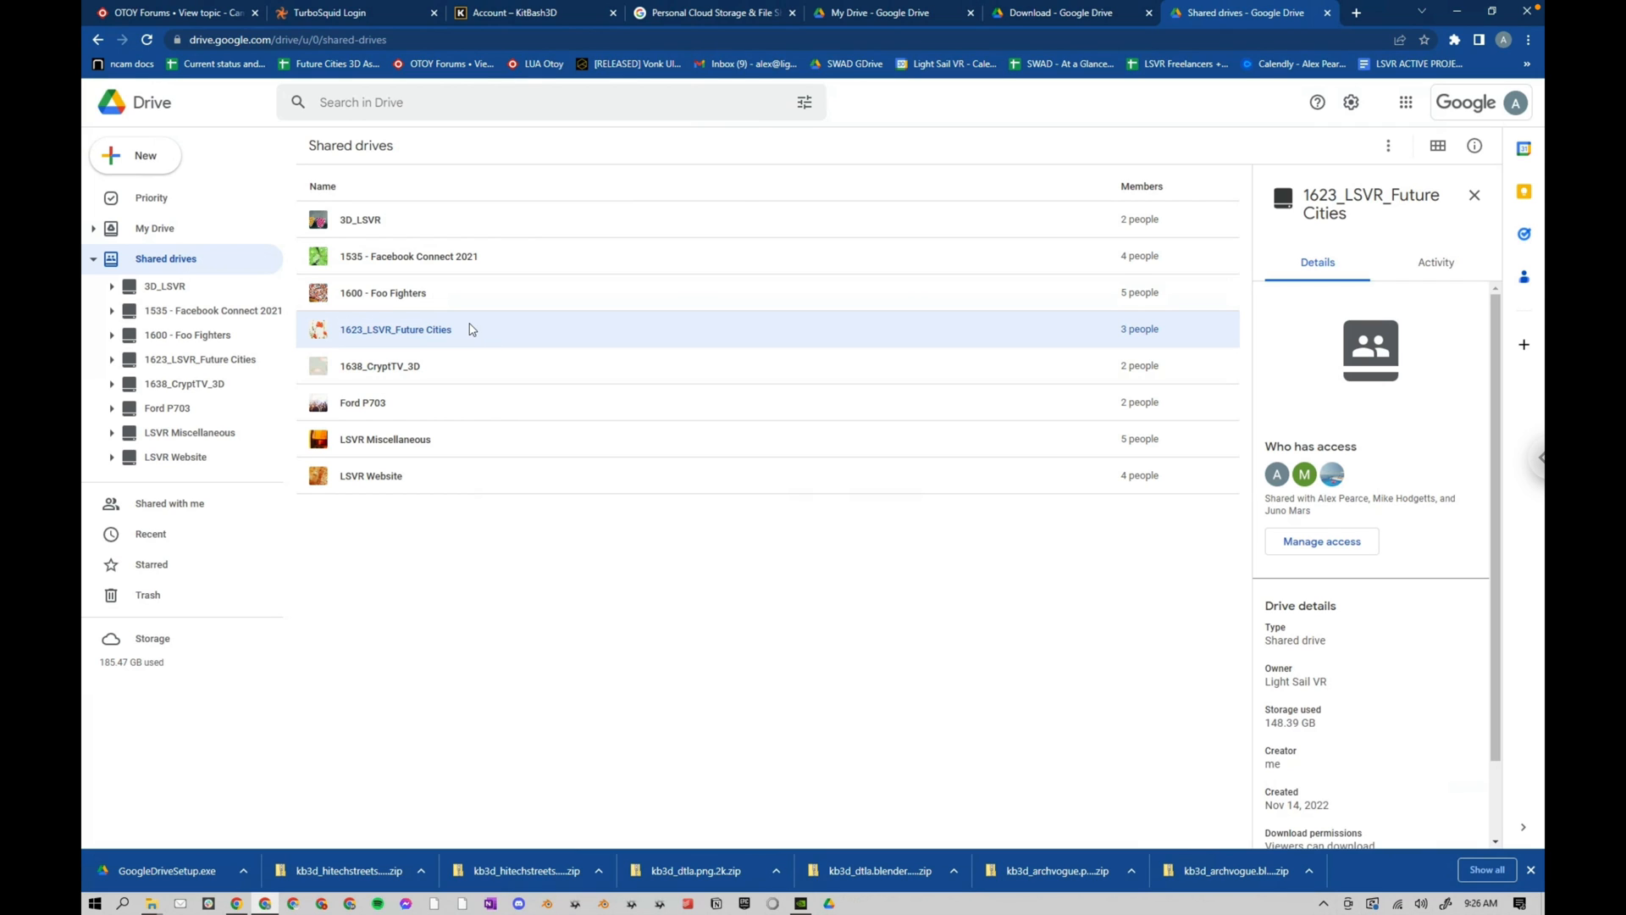
{"action": "mouse_move", "coordinate": [679, 477]}
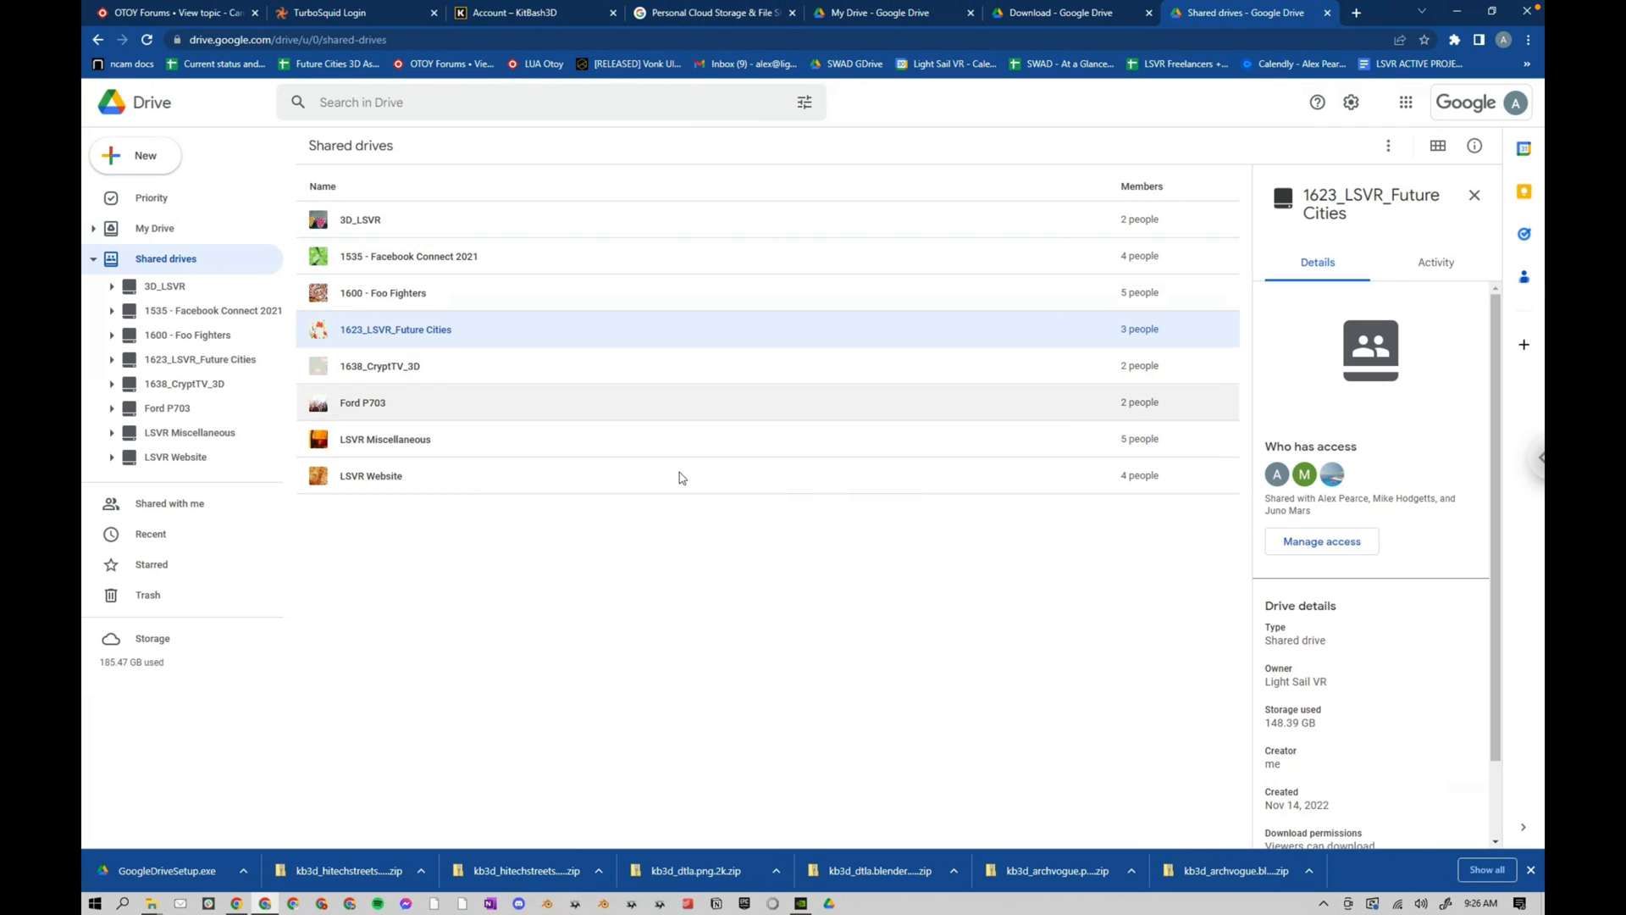